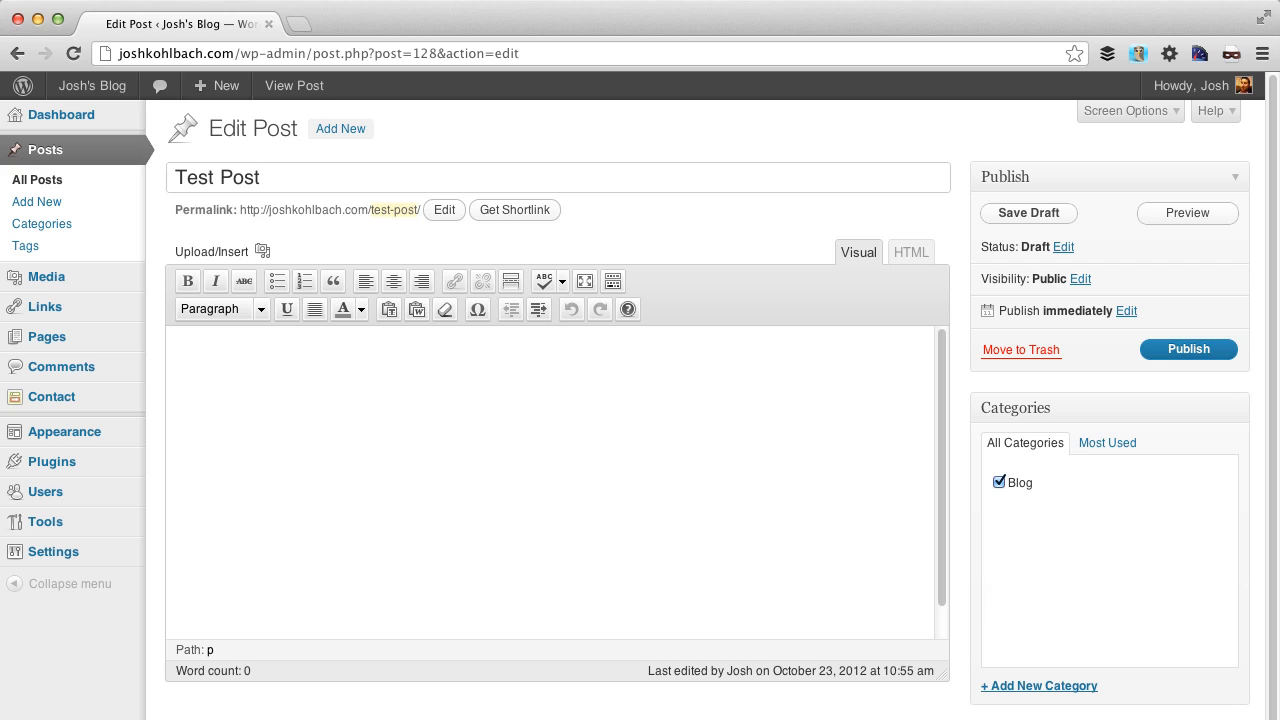
pyautogui.moveTo(766, 629)
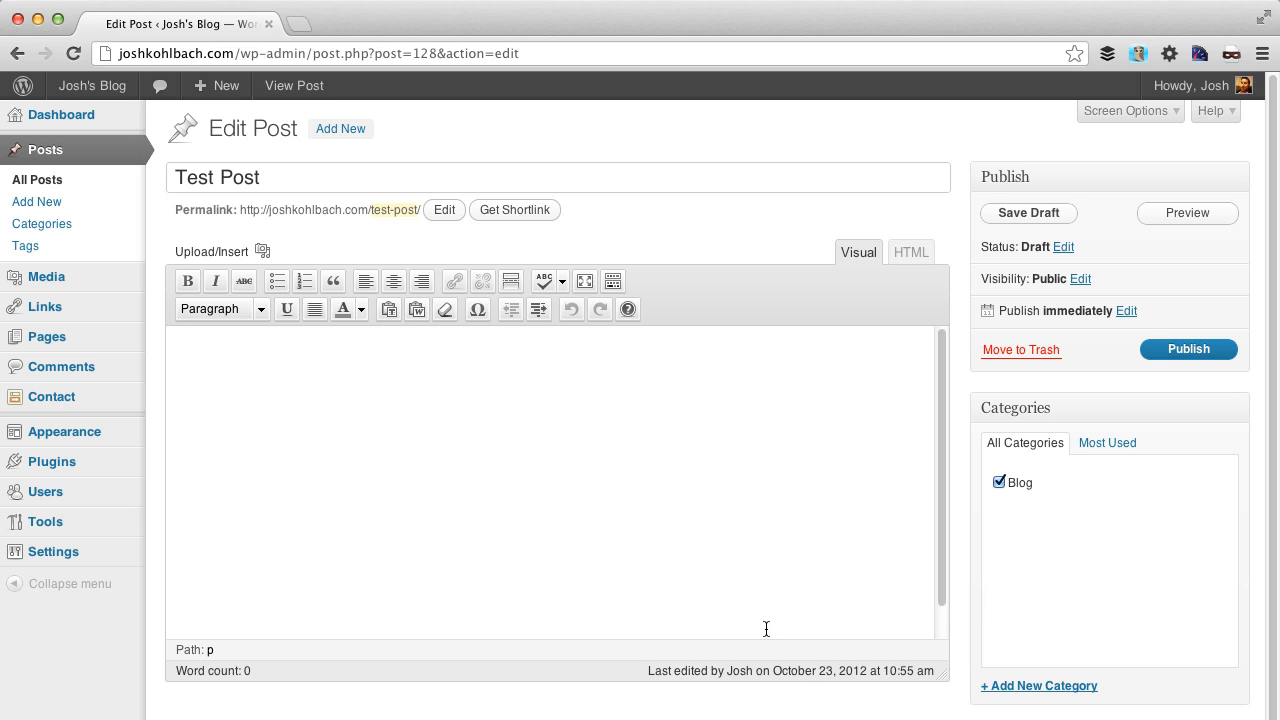
pyautogui.moveTo(372, 318)
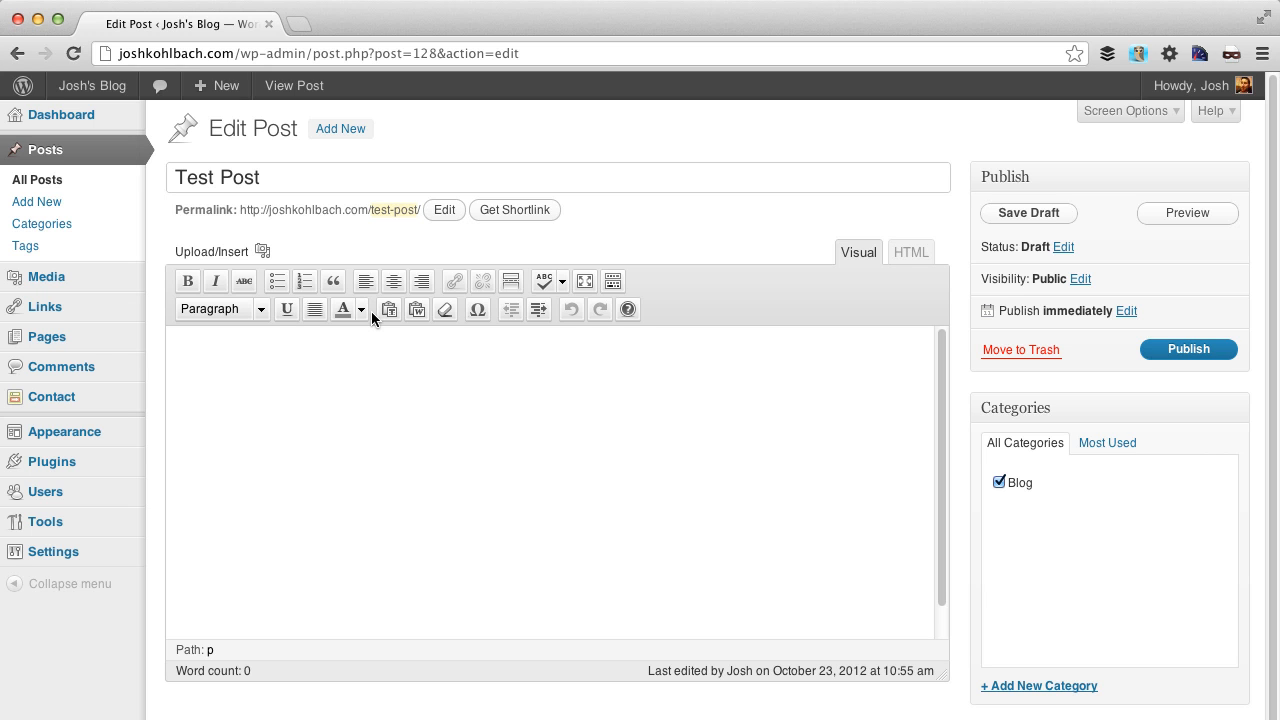
pyautogui.moveTo(185, 334)
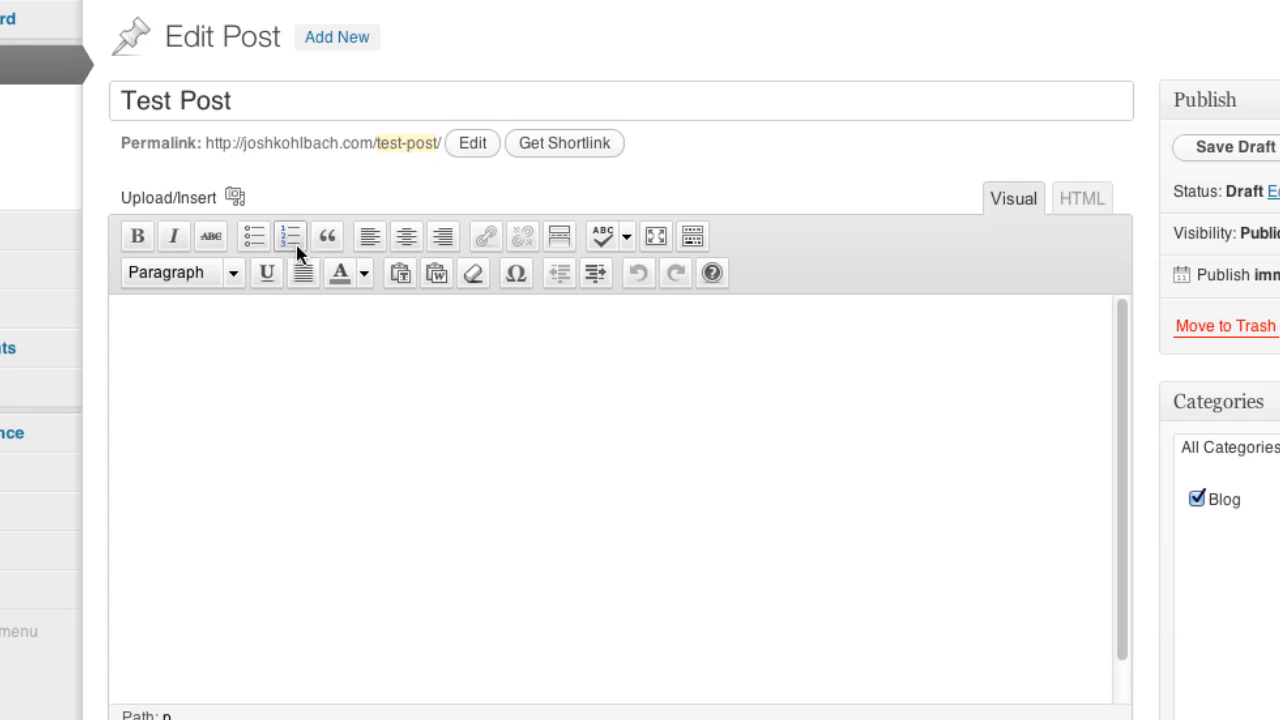
pyautogui.moveTo(118, 228)
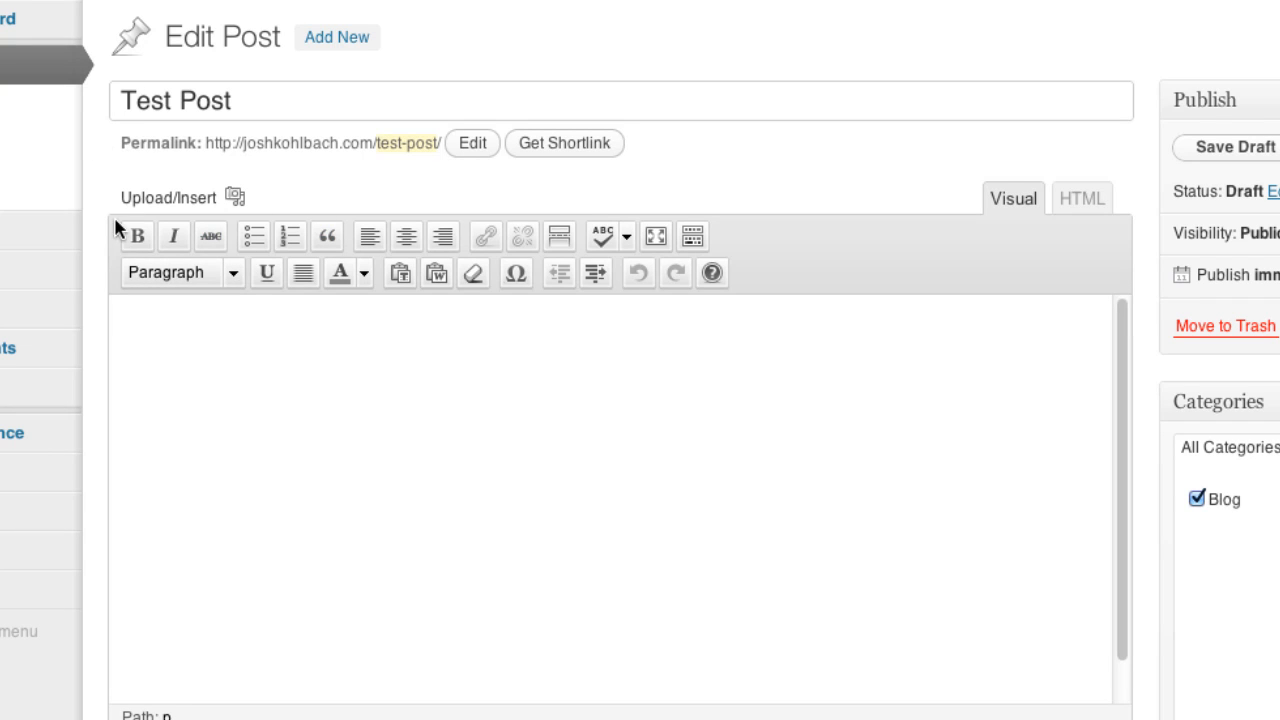
pyautogui.moveTo(253, 262)
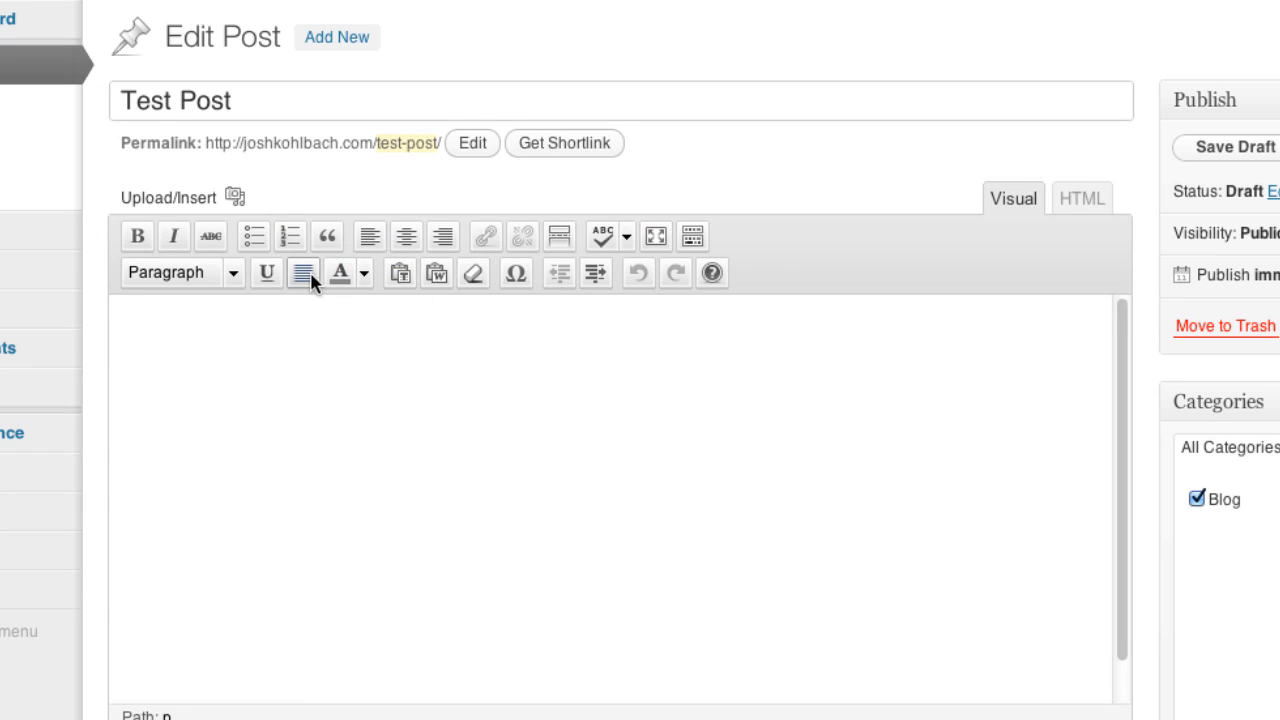
pyautogui.moveTo(785, 248)
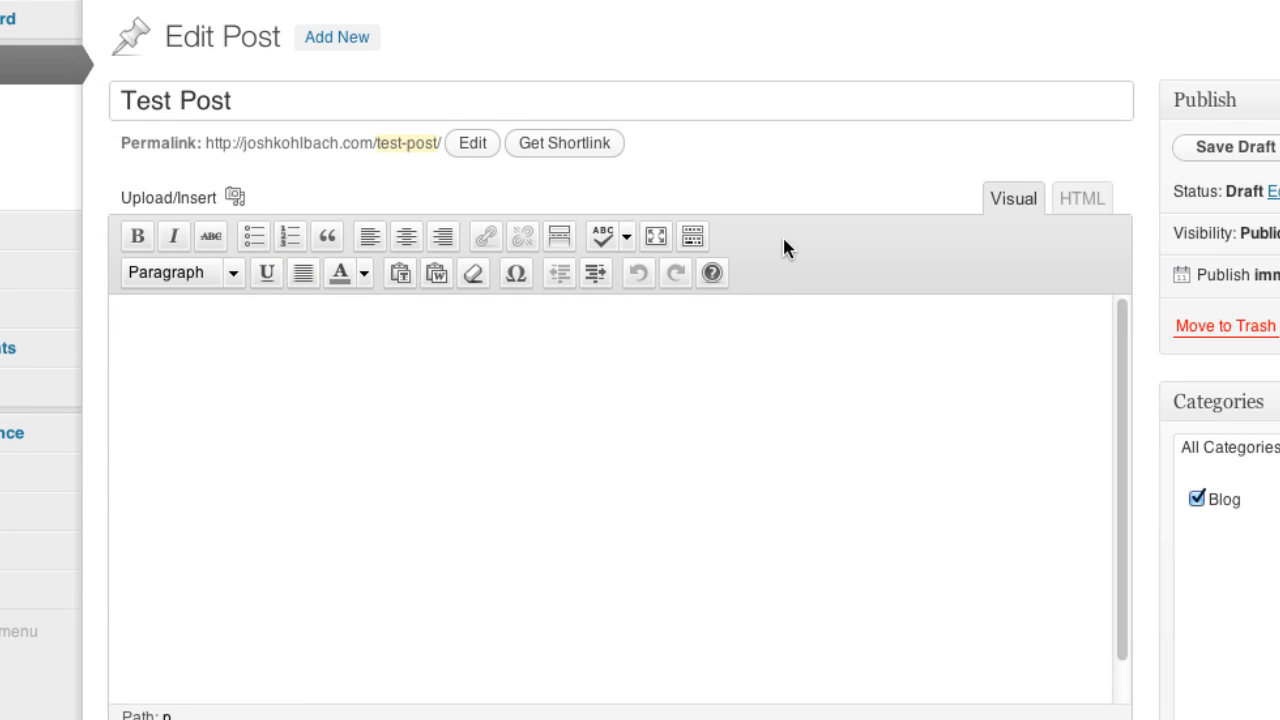
pyautogui.moveTo(285, 378)
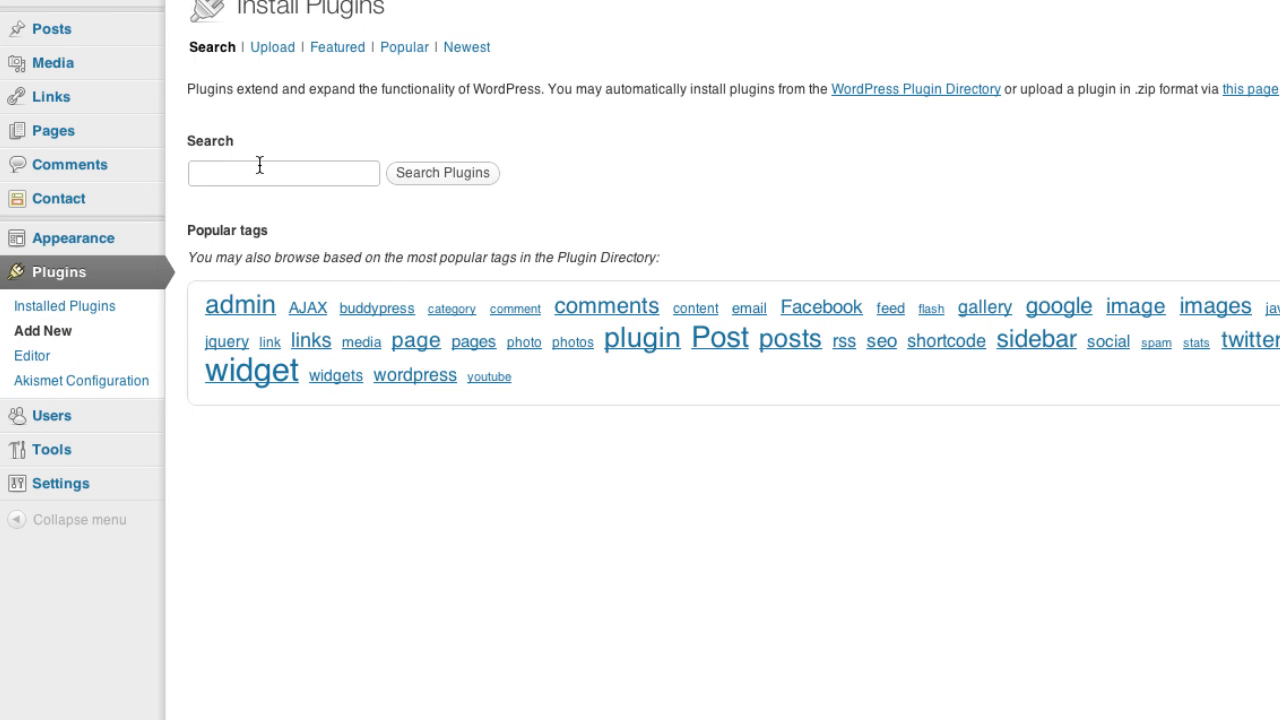
# Step: Search the plugin directory for 'tinymce advanced' and install TinyMCE Advanced
pyautogui.write('tinymce advanced')
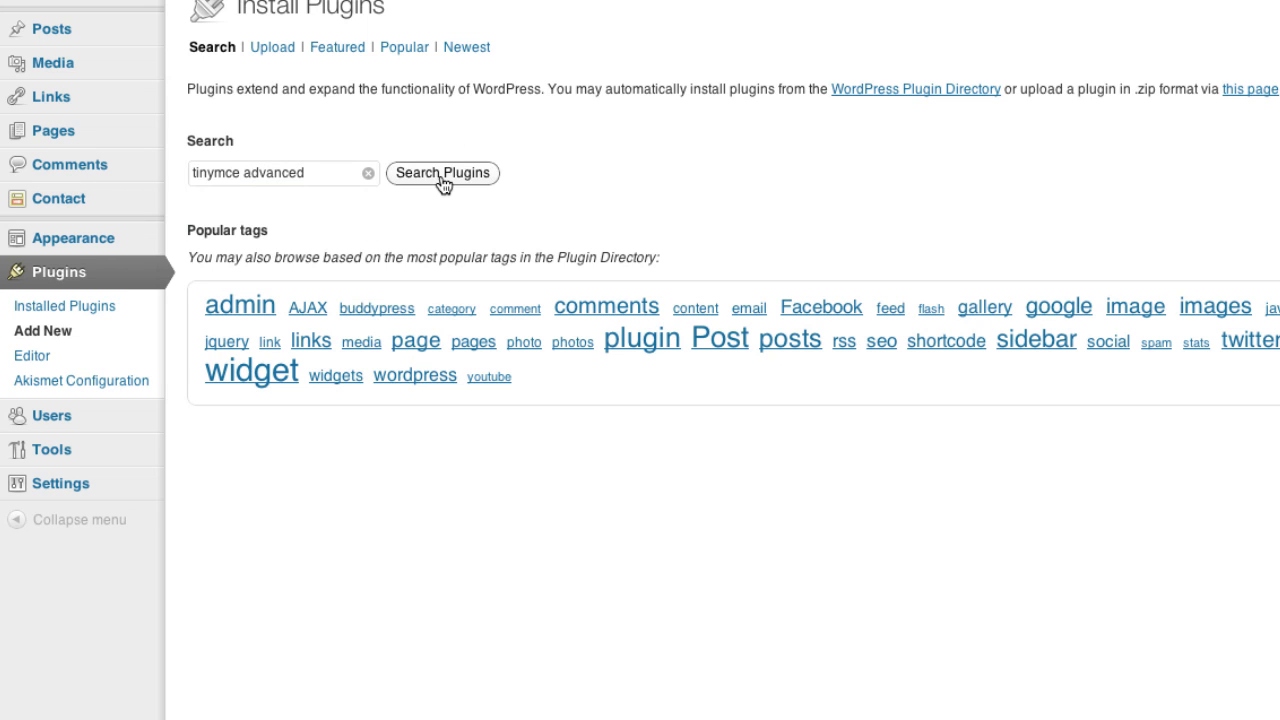
pyautogui.moveTo(455, 216)
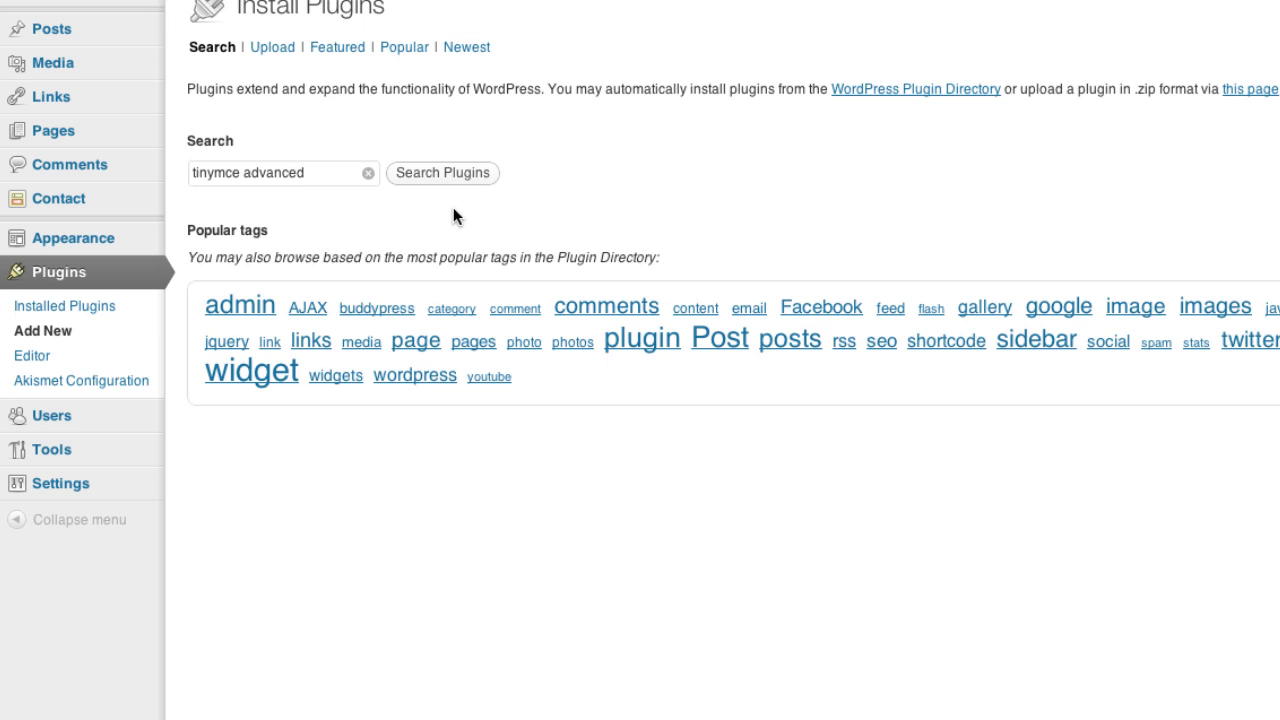
pyautogui.click(442, 172)
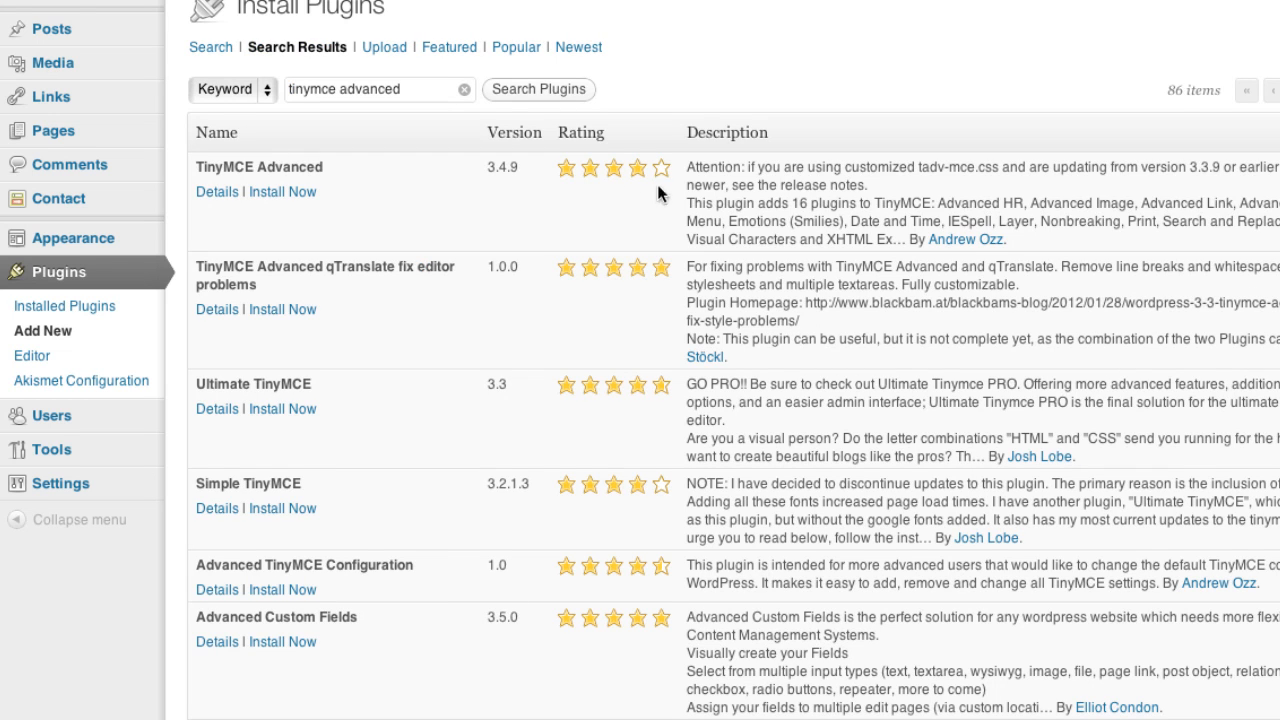
pyautogui.moveTo(283, 192)
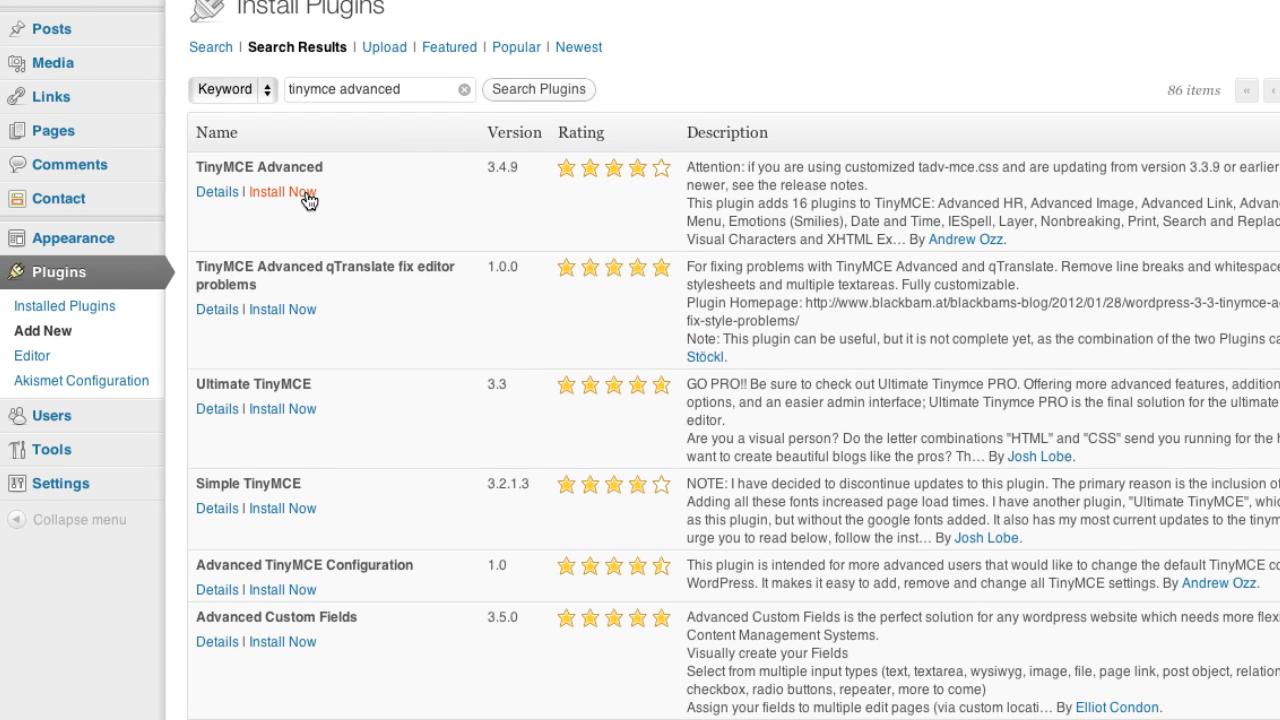
pyautogui.moveTo(966, 228)
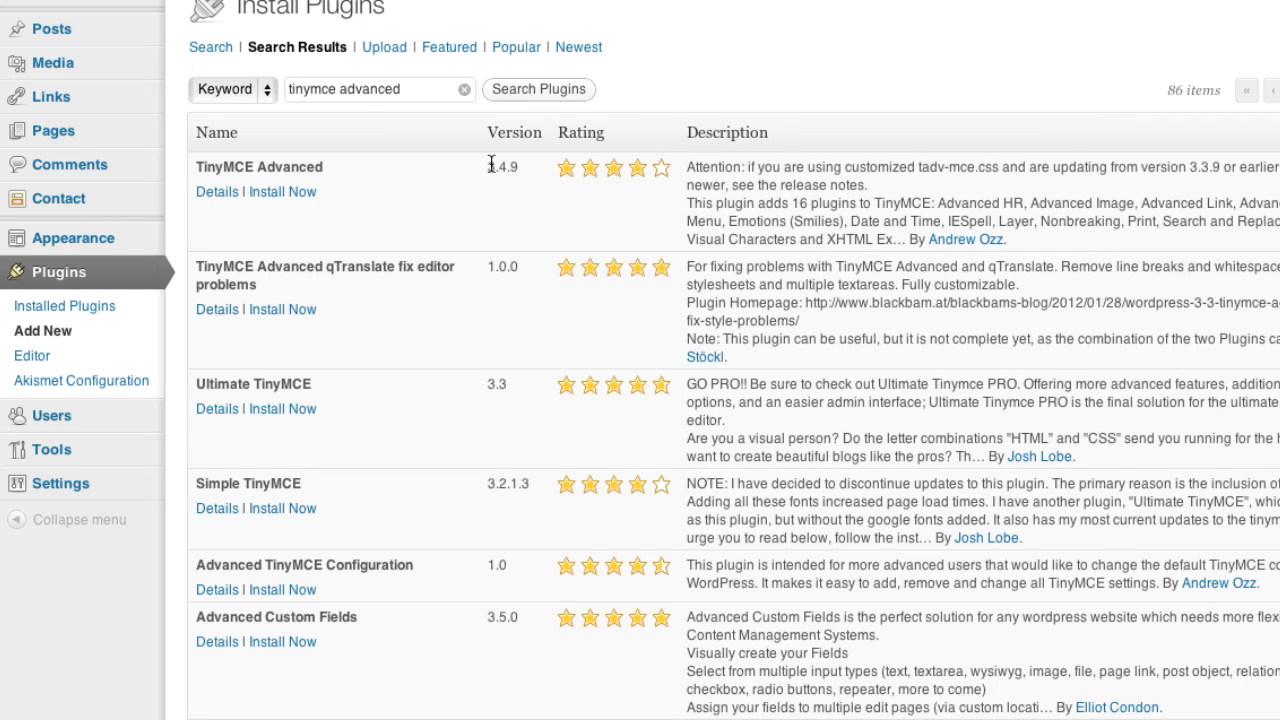
pyautogui.click(282, 191)
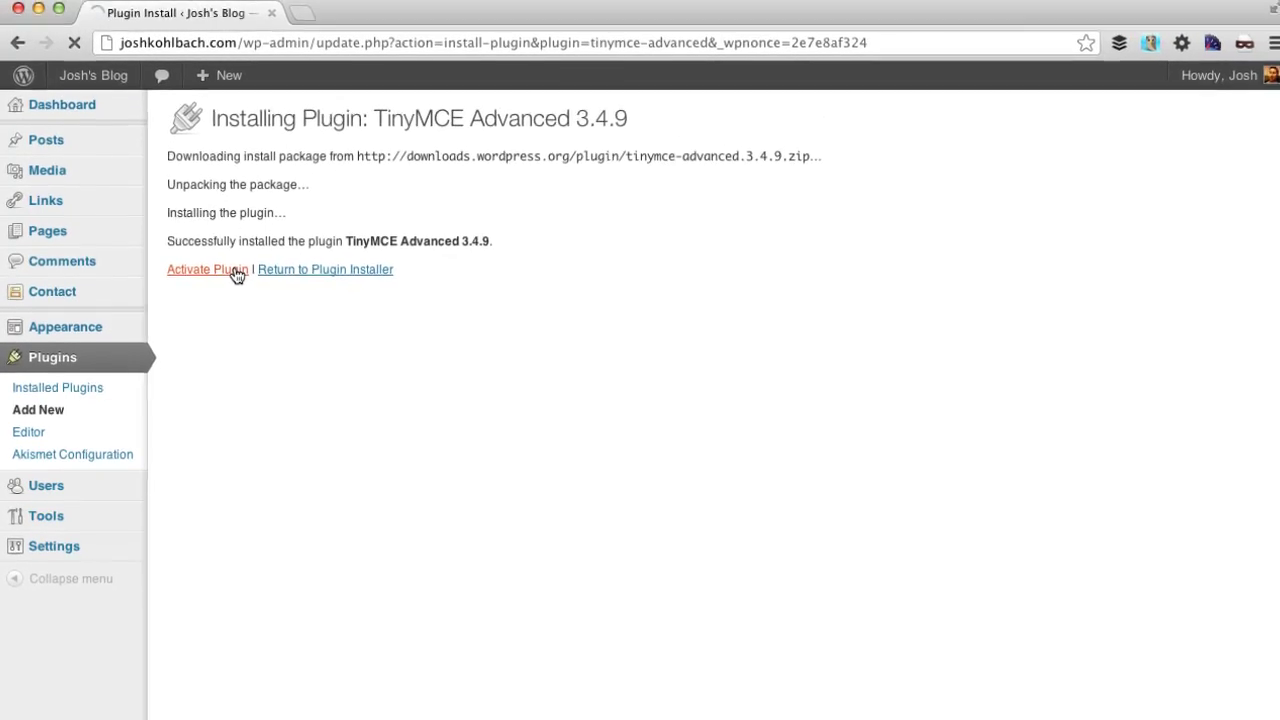
# Step: Activate TinyMCE Advanced and bring up its settings page under Settings
pyautogui.click(207, 269)
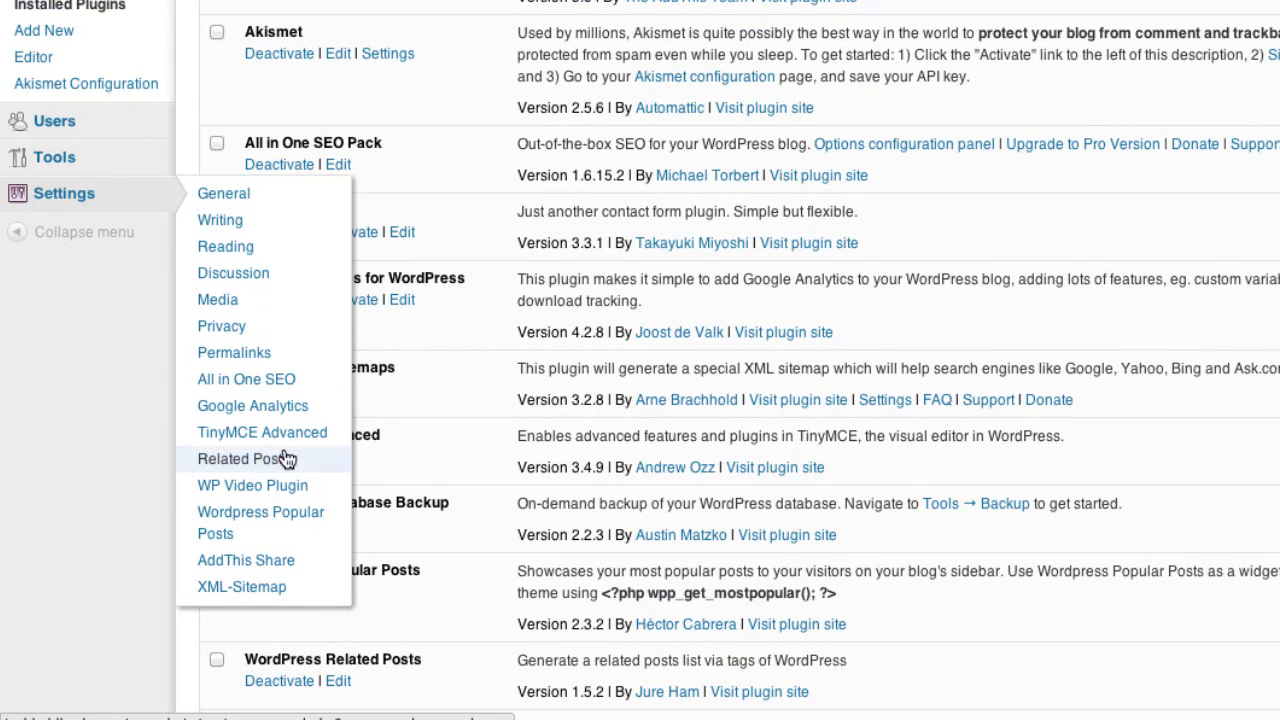
pyautogui.moveTo(262, 440)
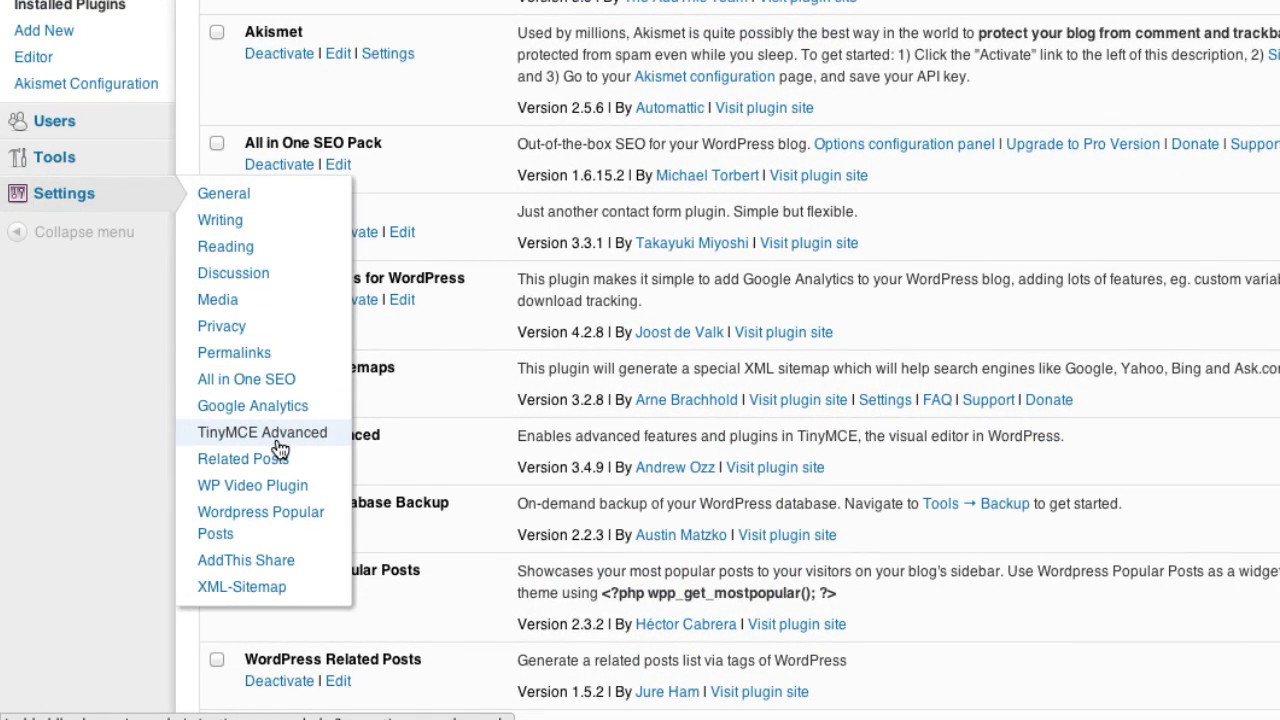
pyautogui.click(261, 432)
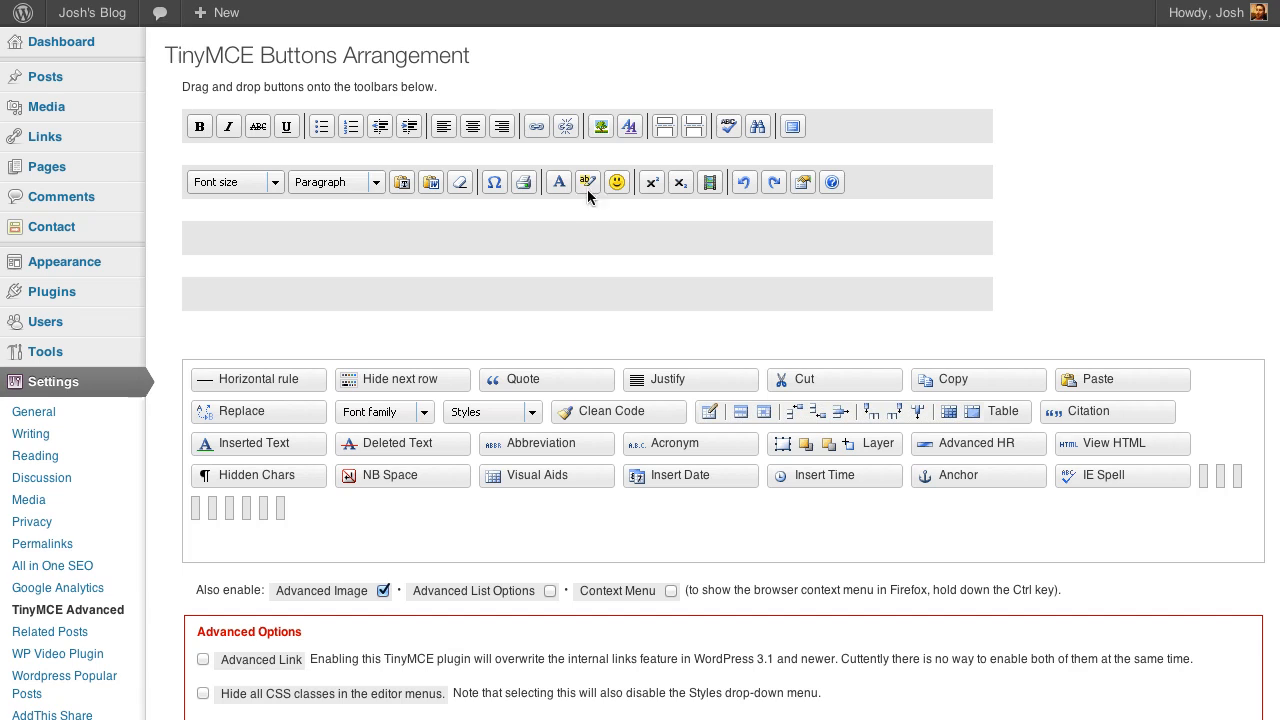
pyautogui.moveTo(520, 218)
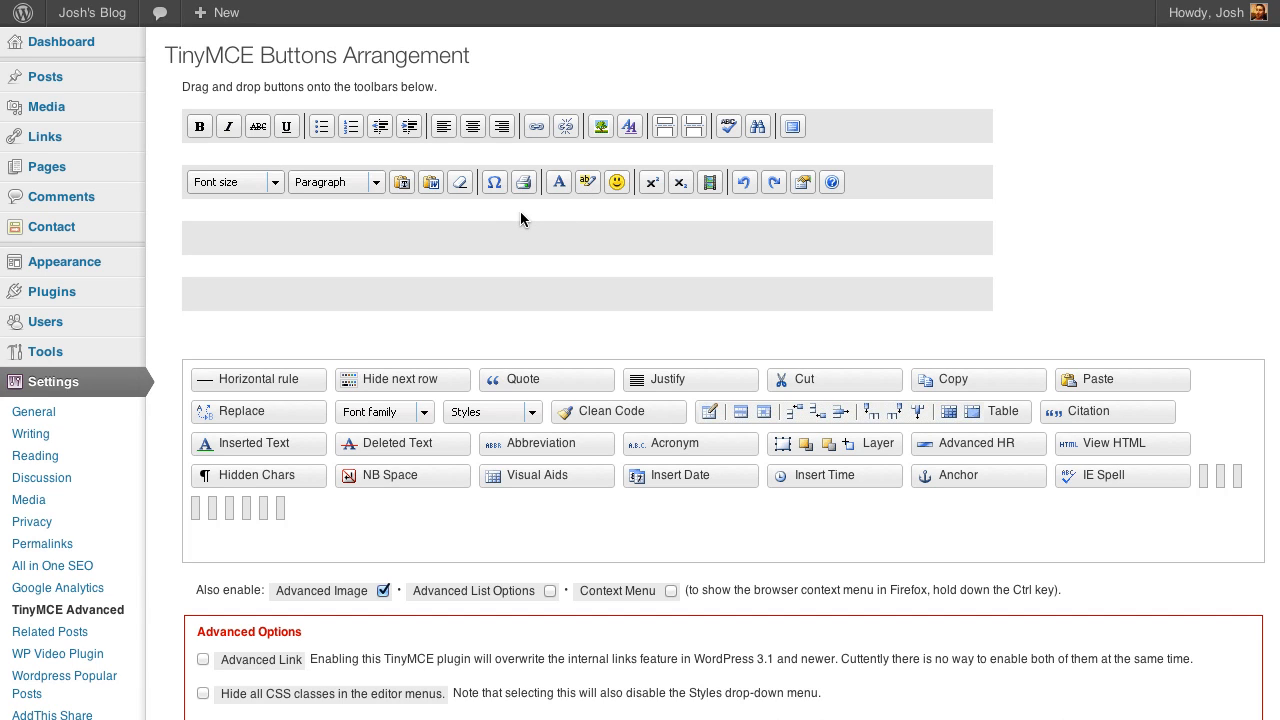
pyautogui.moveTo(546, 273)
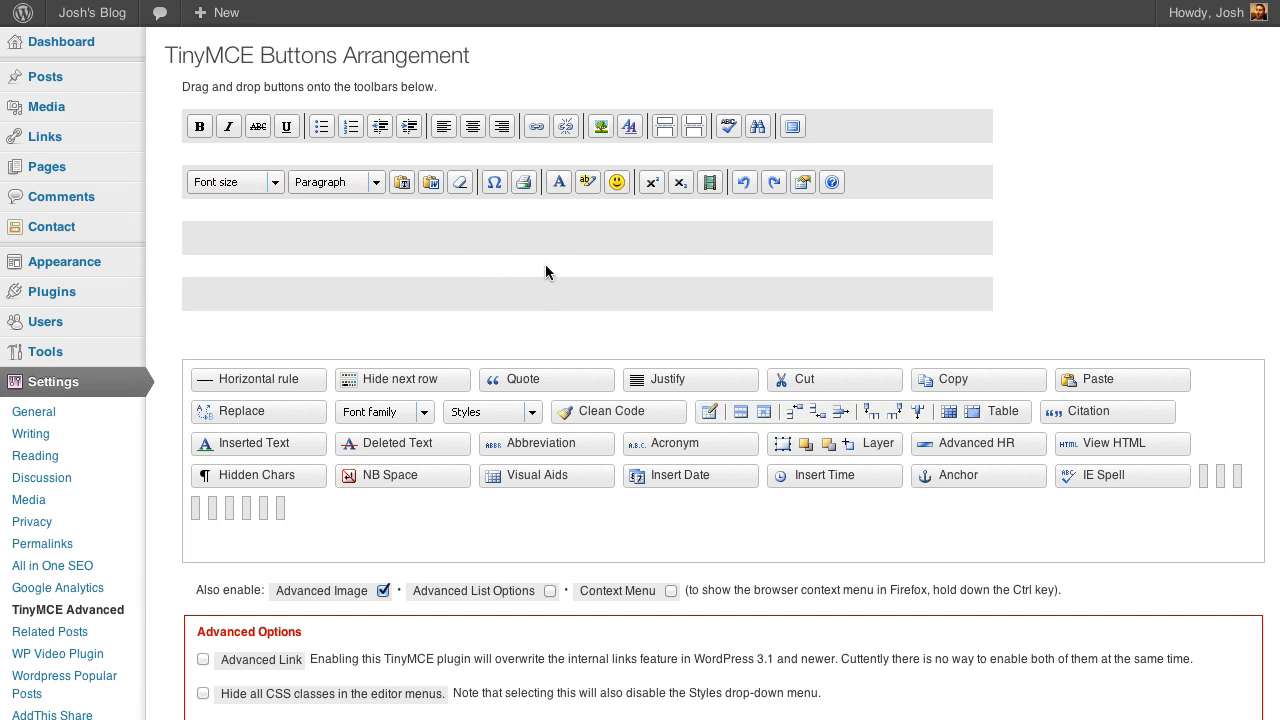
pyautogui.moveTo(577, 338)
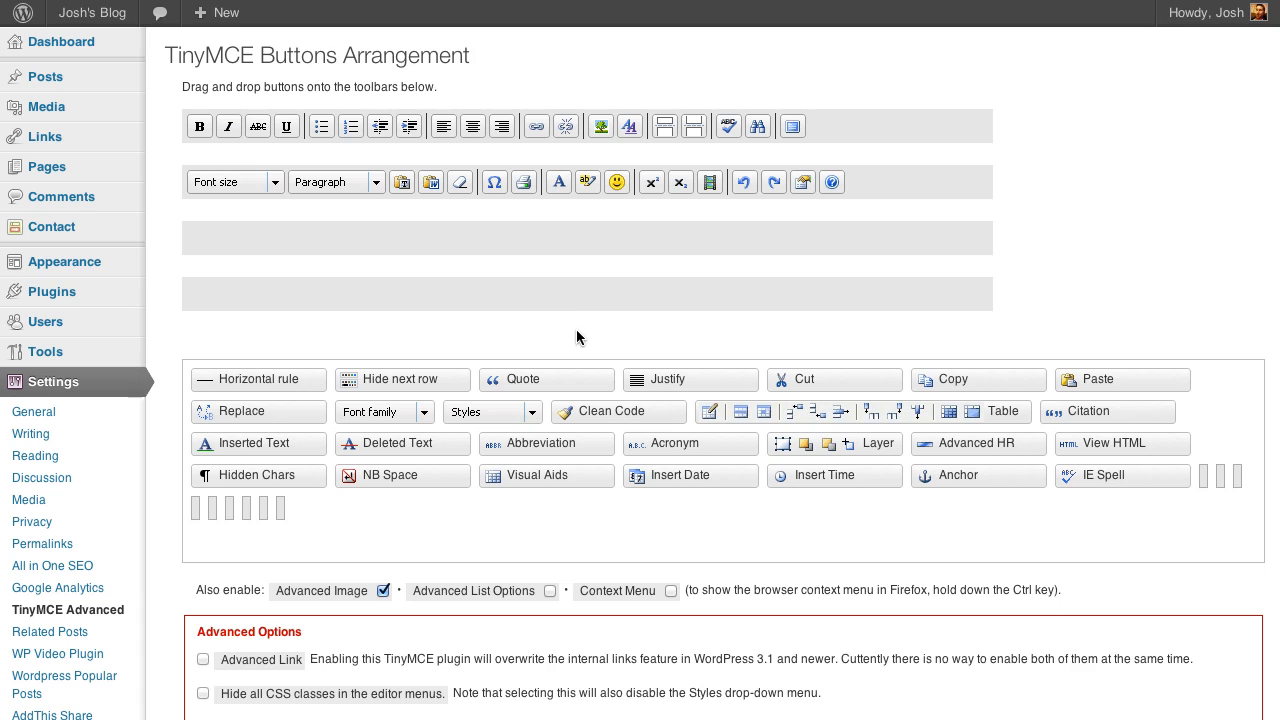
pyautogui.moveTo(1013, 387)
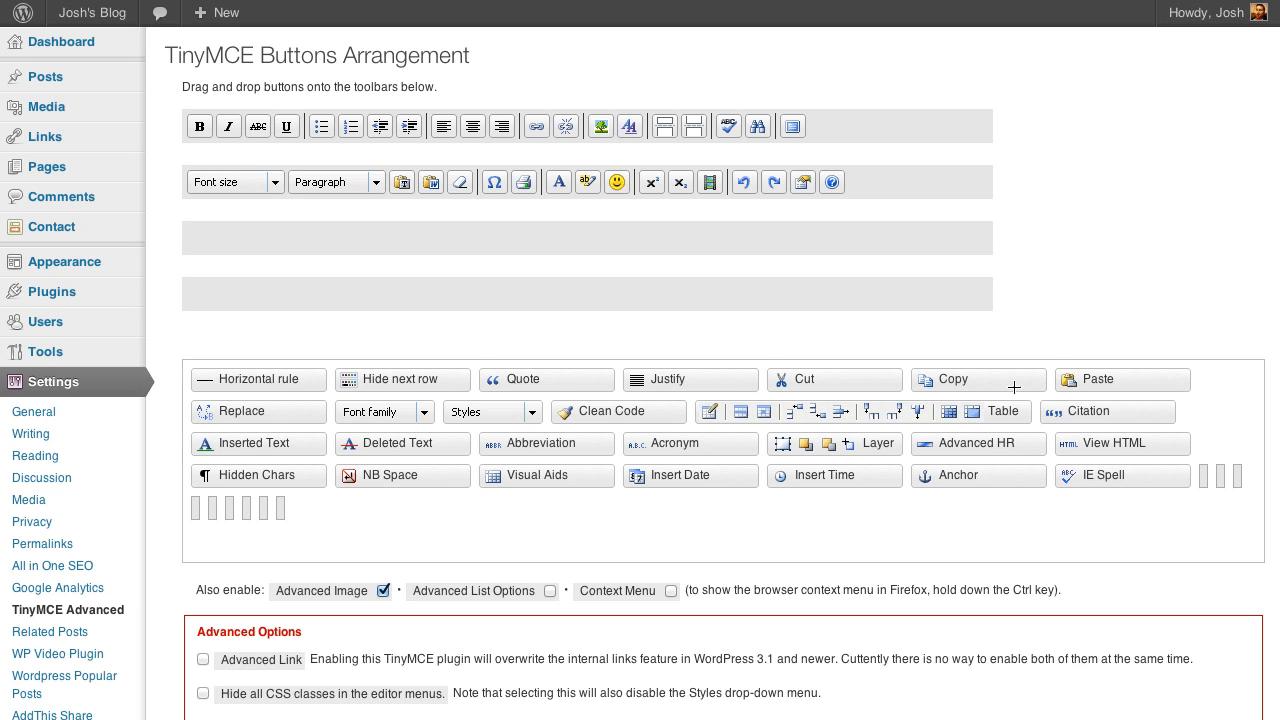
pyautogui.moveTo(852, 415)
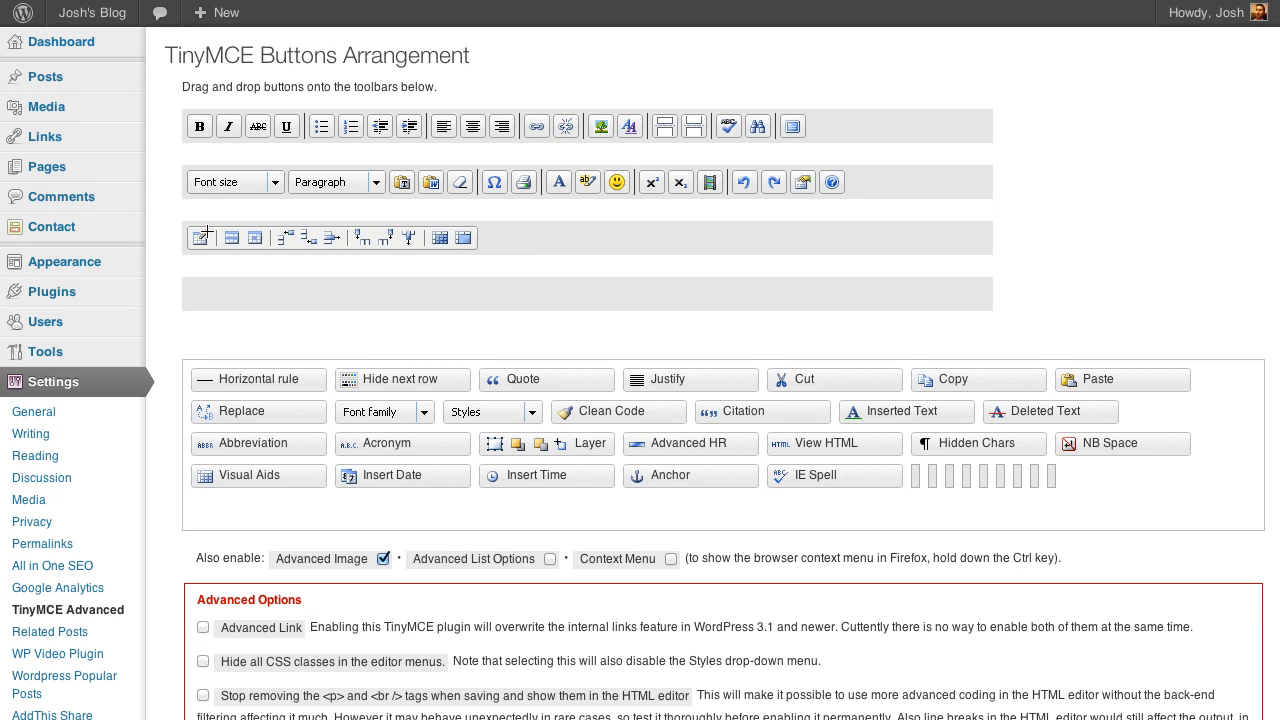
pyautogui.moveTo(424, 262)
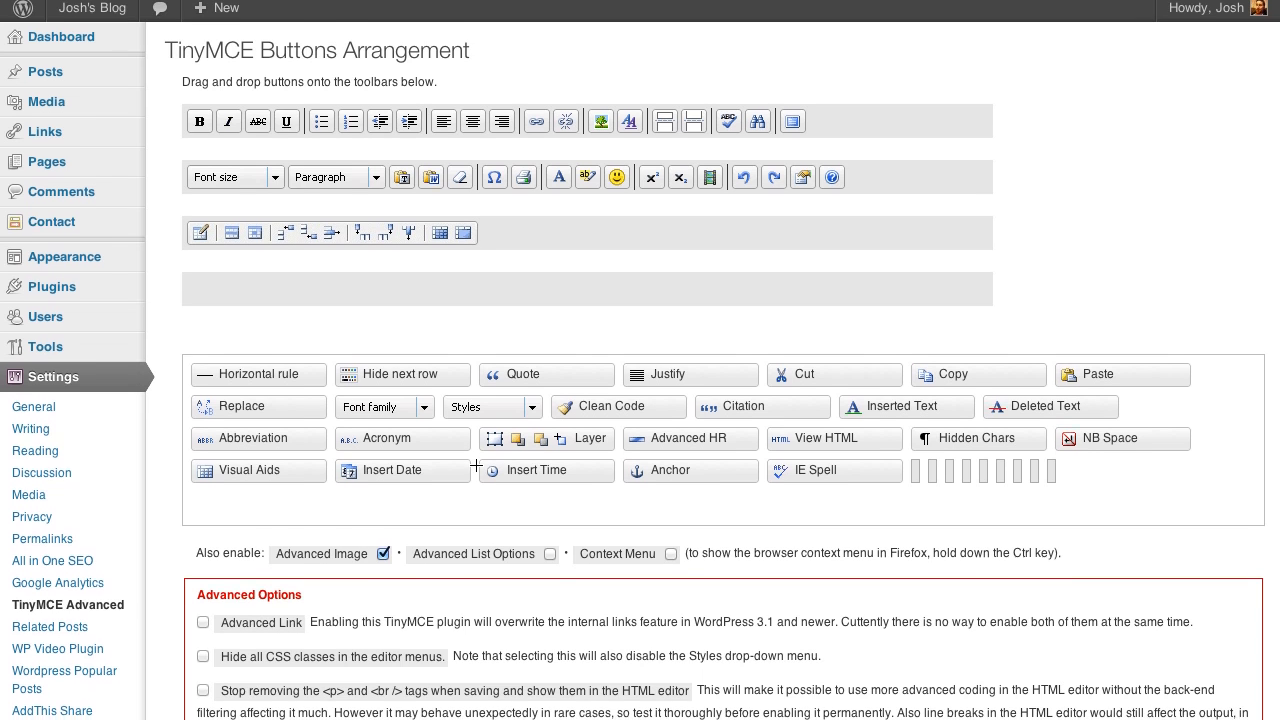
# Step: Save the TinyMCE Advanced toolbar arrangement with the new table button row
pyautogui.scroll(-3)
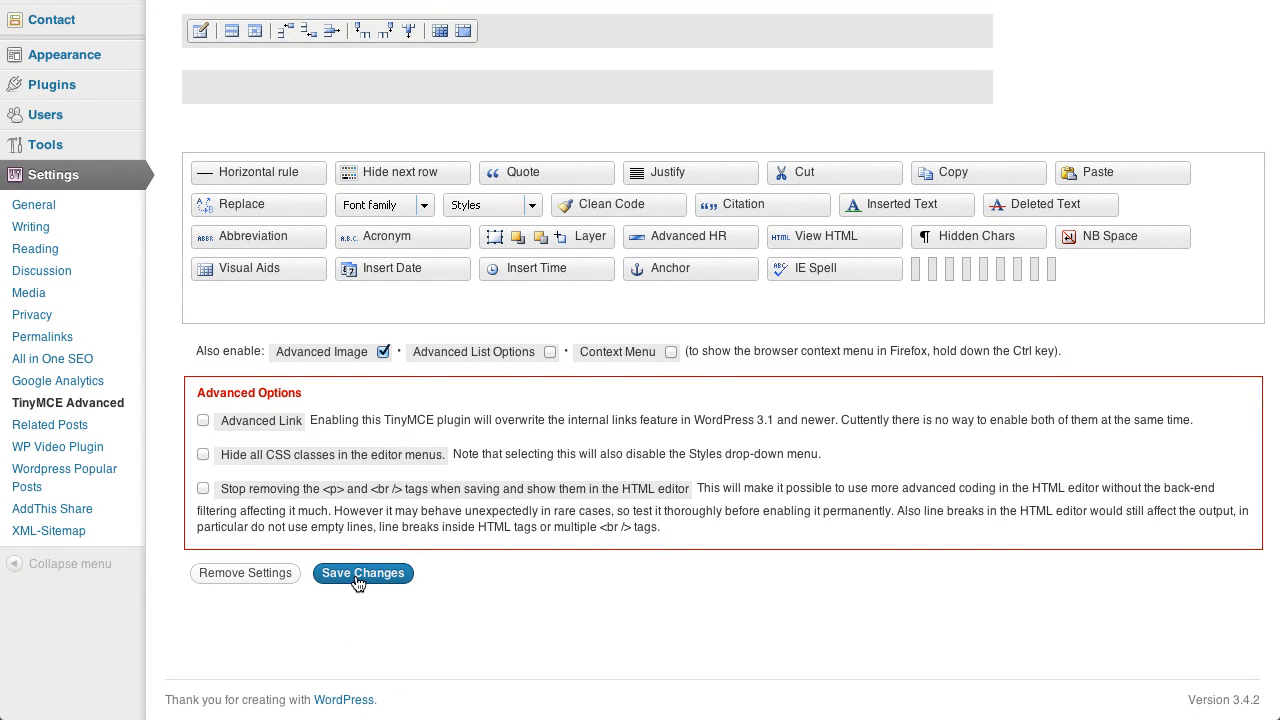
pyautogui.click(362, 573)
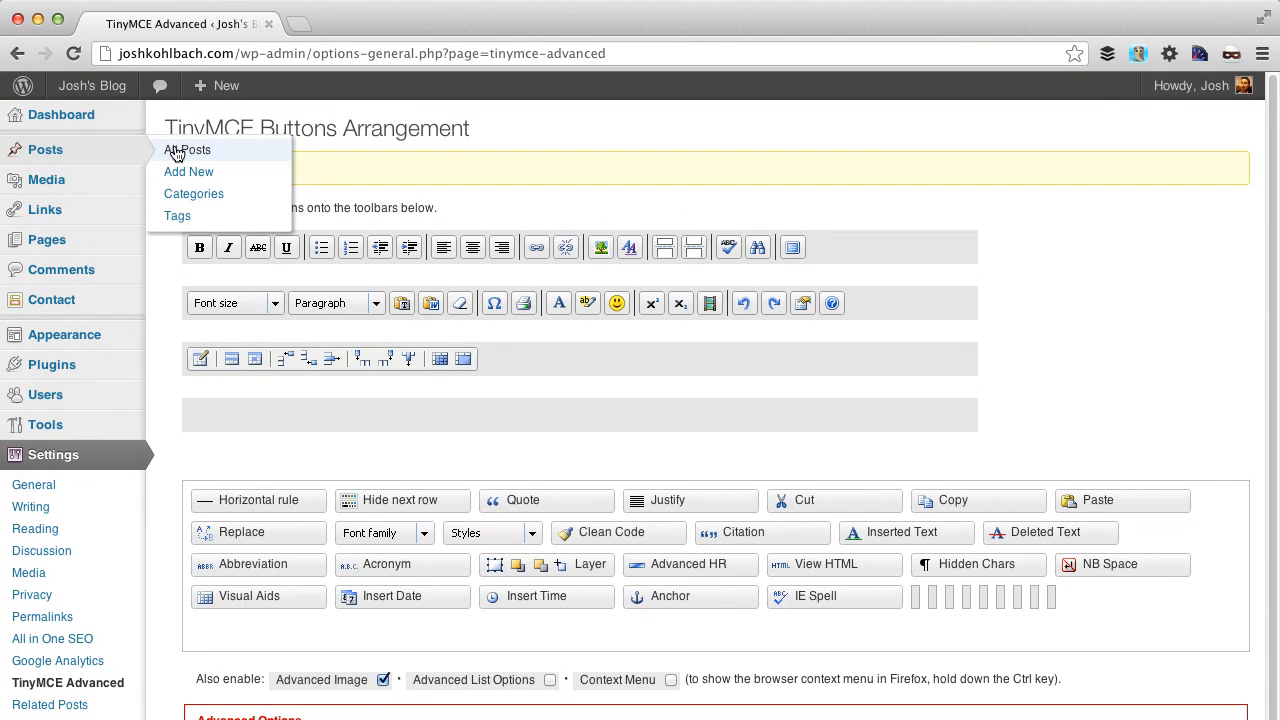
# Step: Open Test Post from All Posts and start inserting a table
pyautogui.click(186, 150)
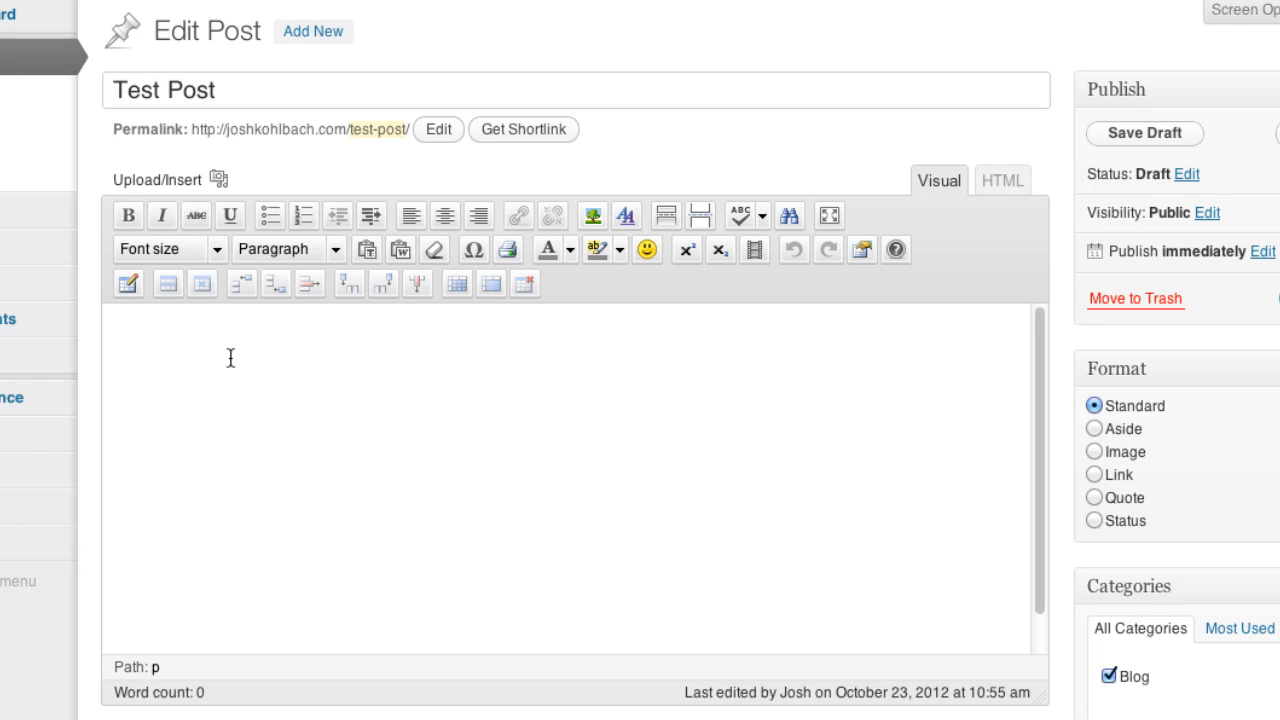
pyautogui.moveTo(170, 300)
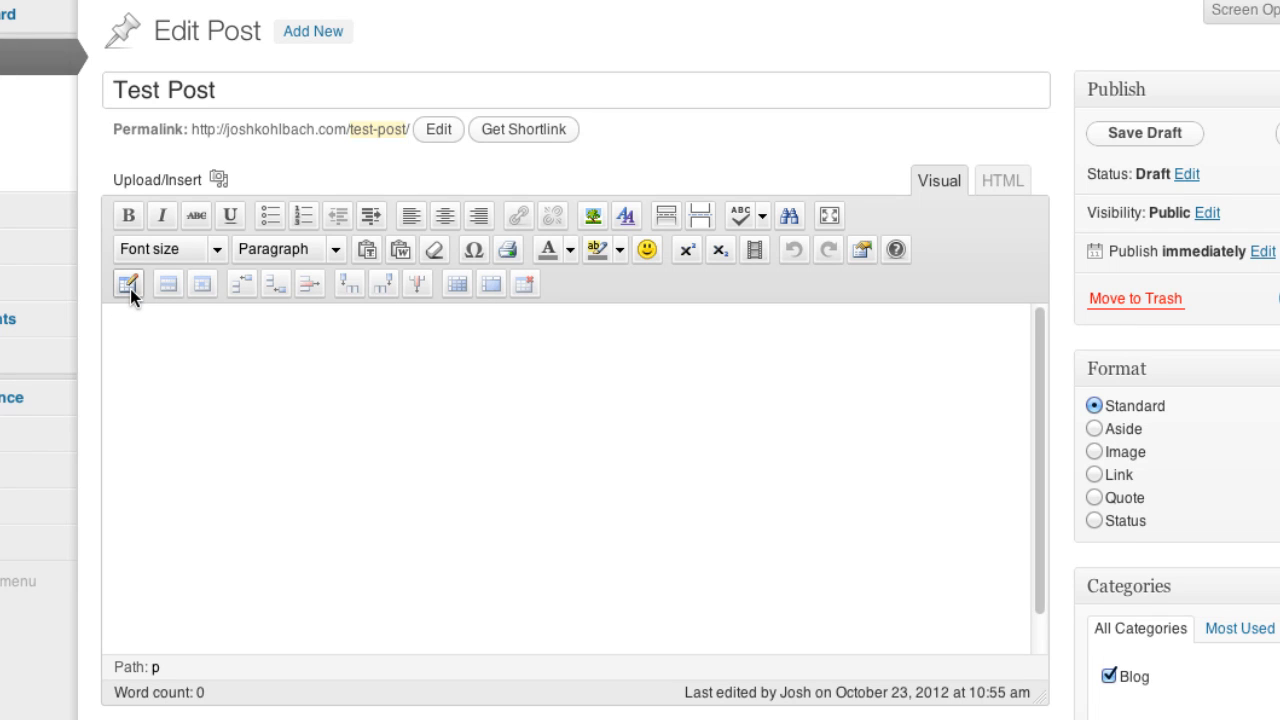
pyautogui.moveTo(128, 283)
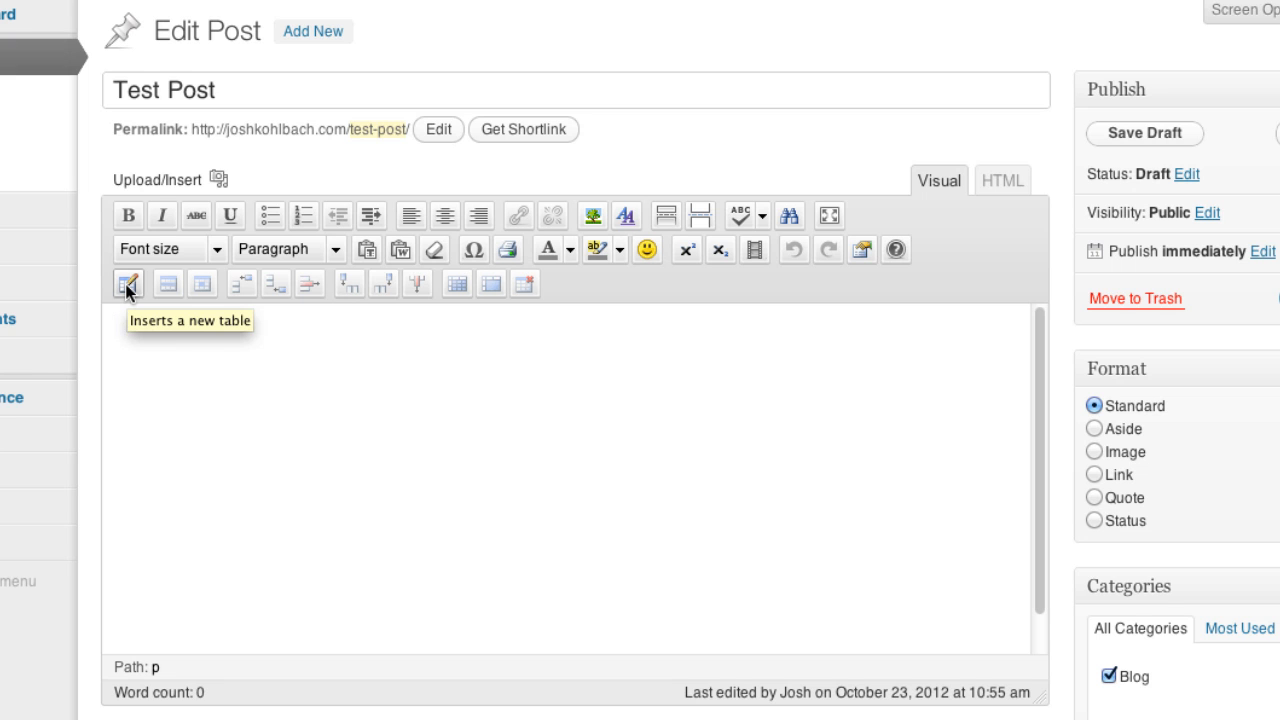
pyautogui.click(127, 283)
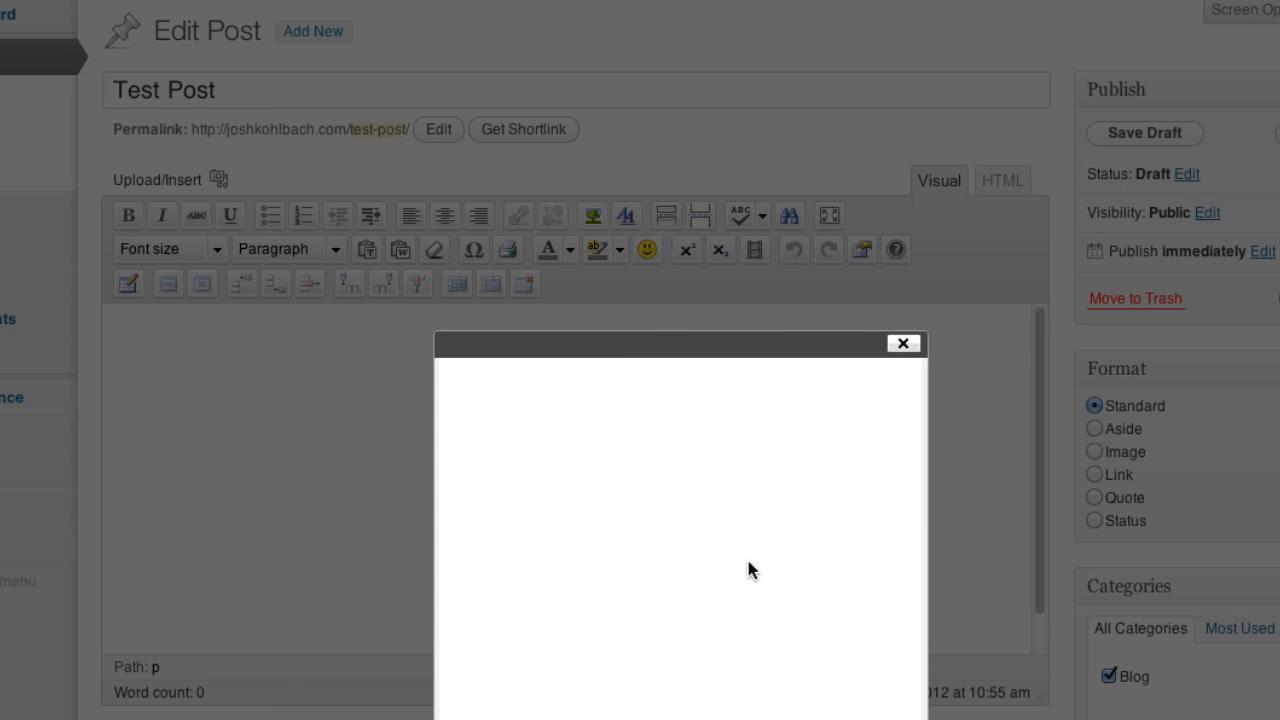
# Step: Enter 4 columns and 4 rows in the Insert/Edit Table dialog
pyautogui.scroll(-3)
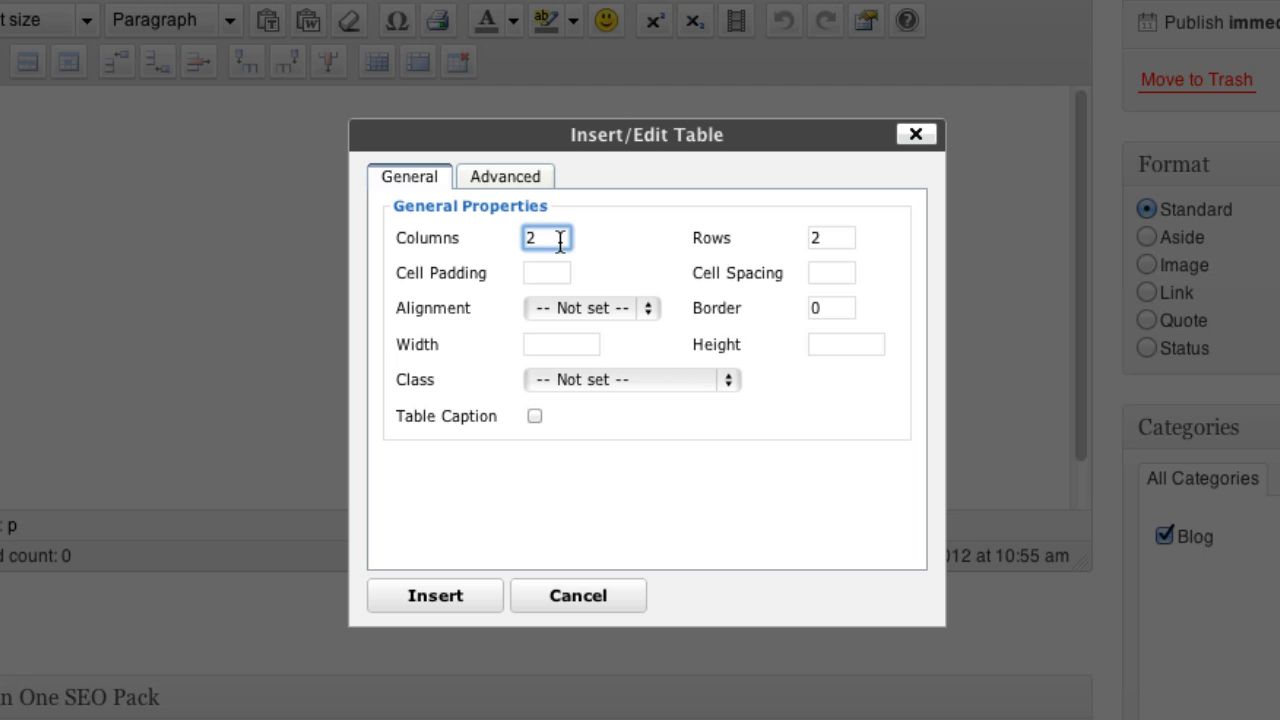
pyautogui.click(831, 237)
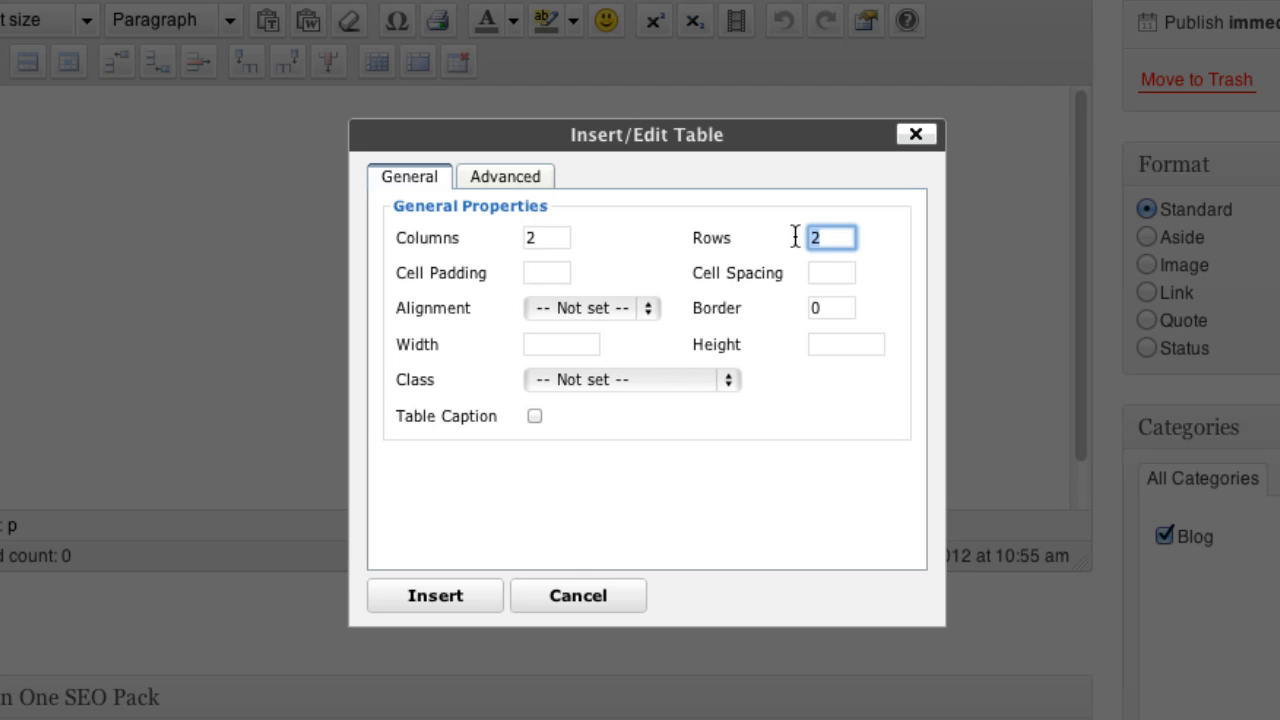
pyautogui.click(546, 237)
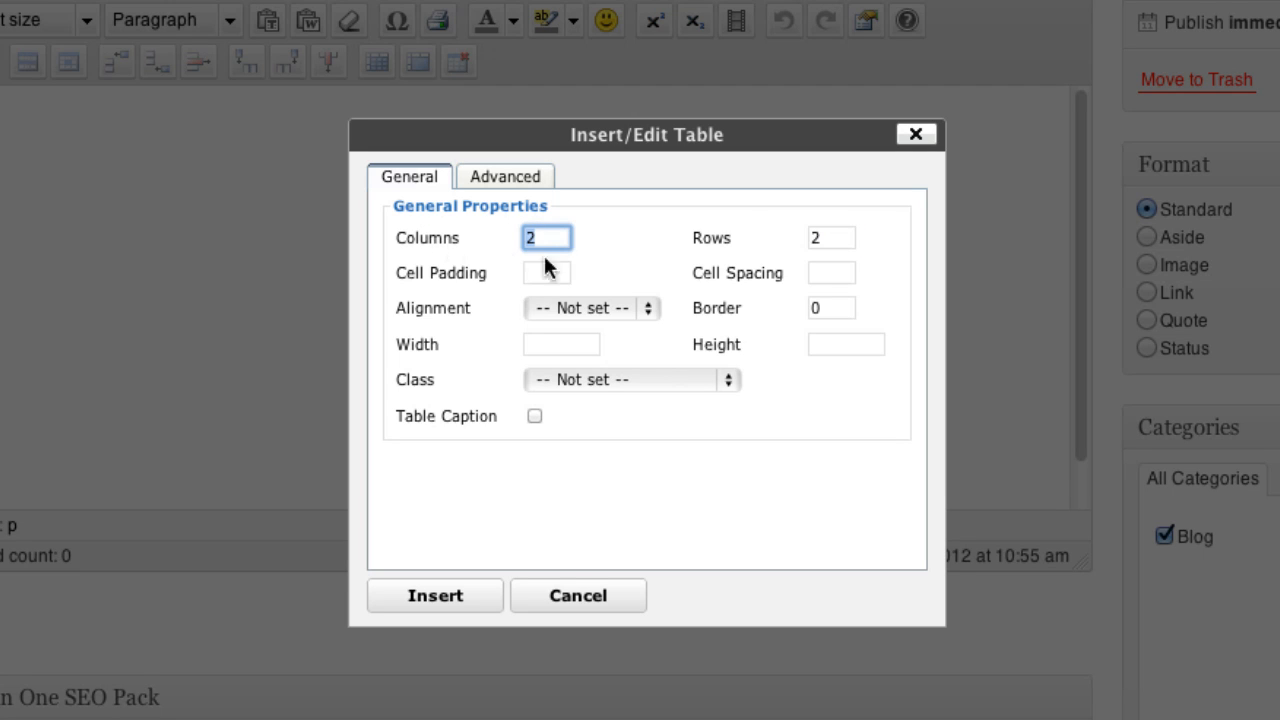
pyautogui.moveTo(597, 253)
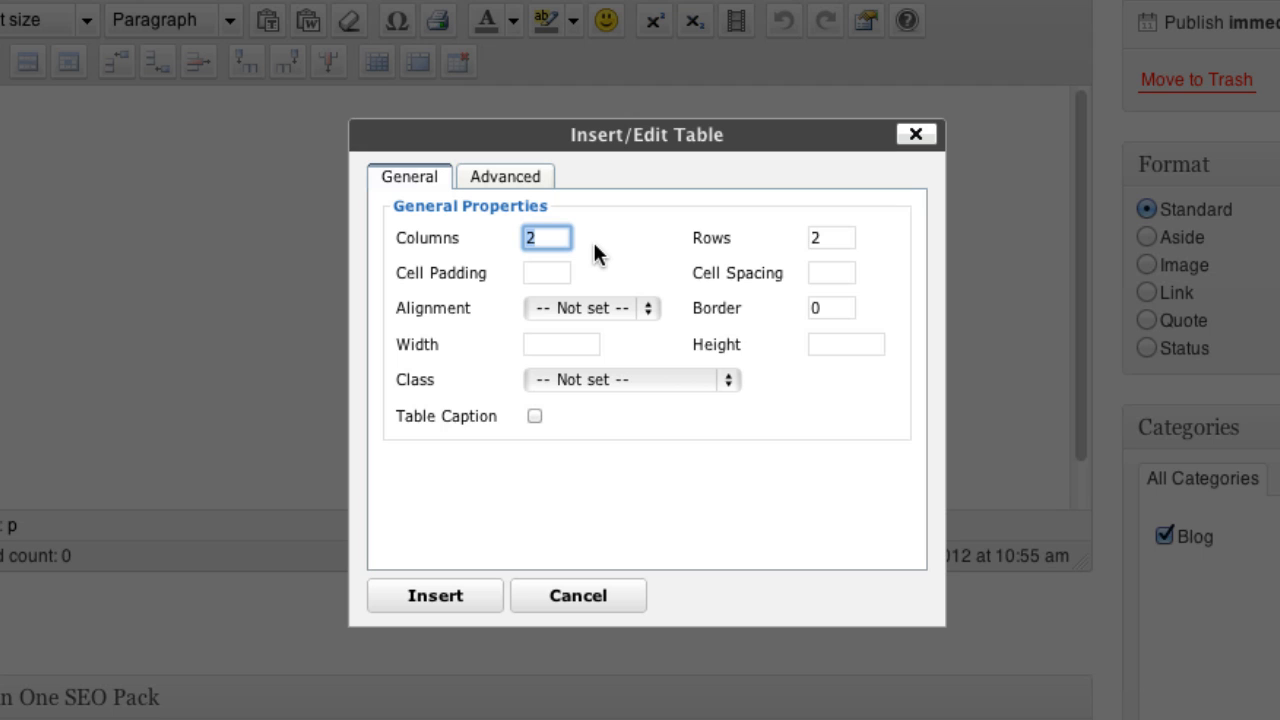
pyautogui.moveTo(588, 230)
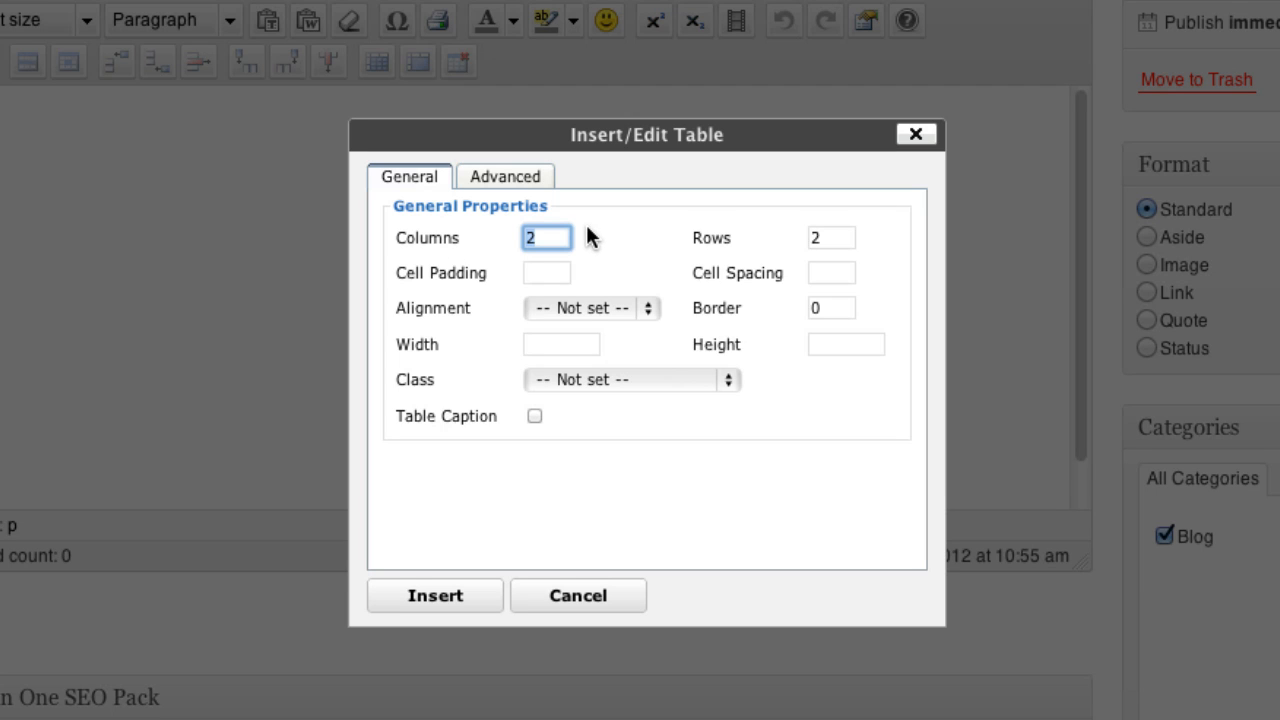
pyautogui.write('5')
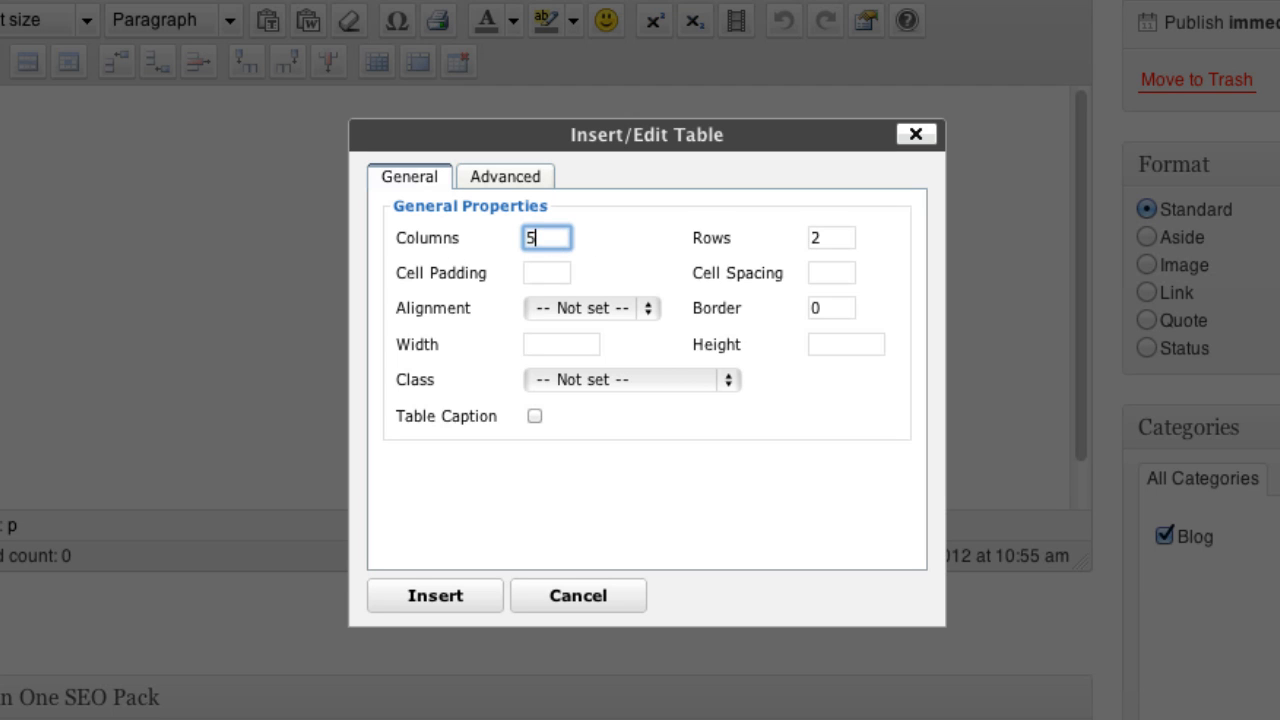
pyautogui.write('4')
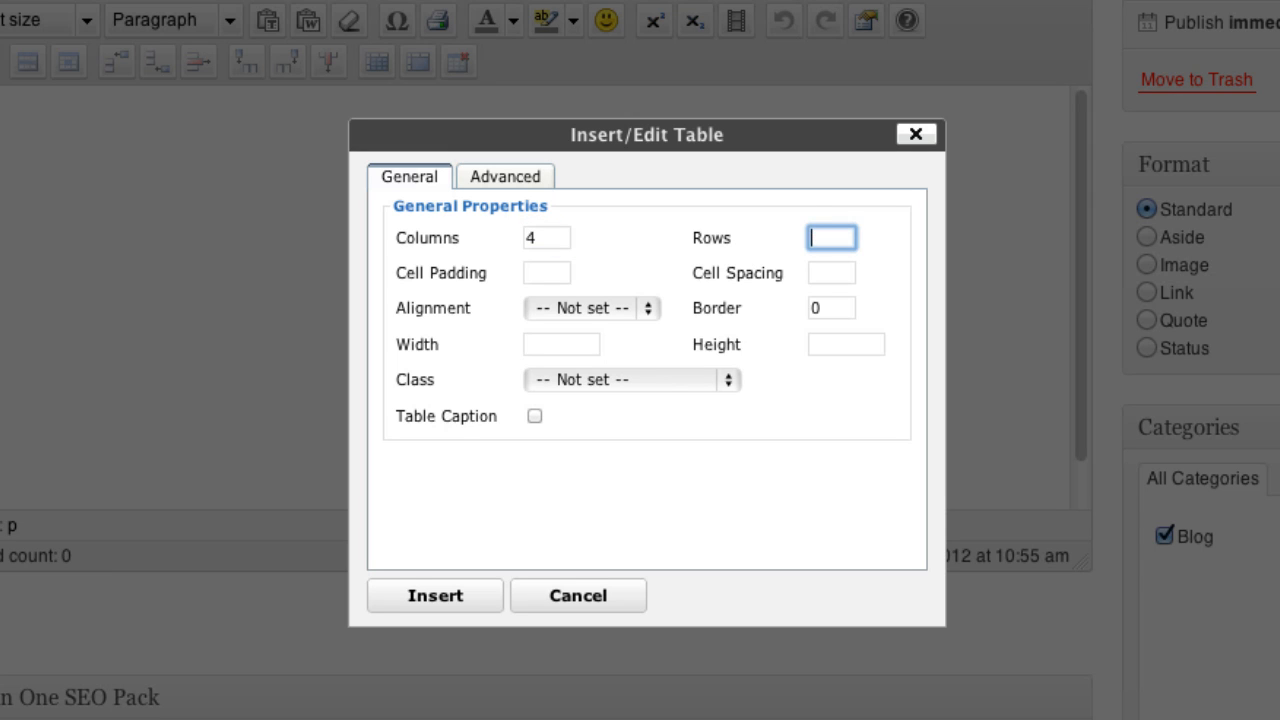
pyautogui.write('4')
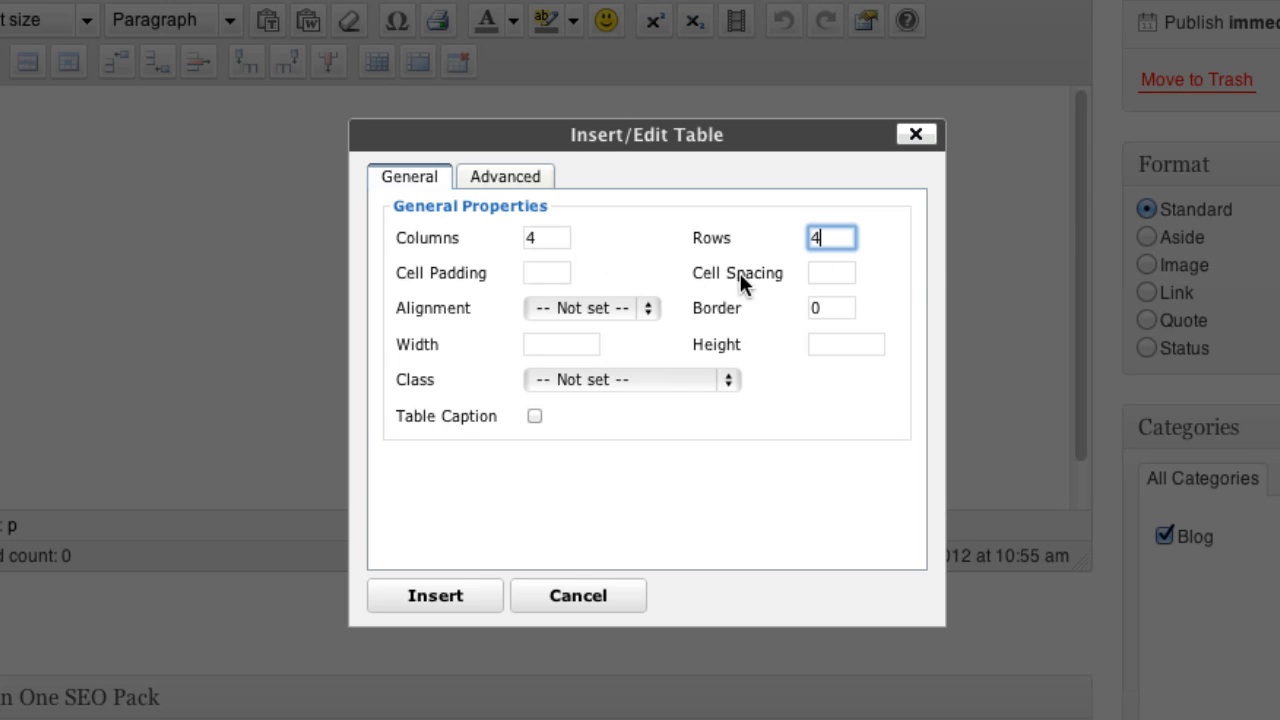
# Step: Set cell padding 10, left alignment and a table width of 600
pyautogui.click(546, 272)
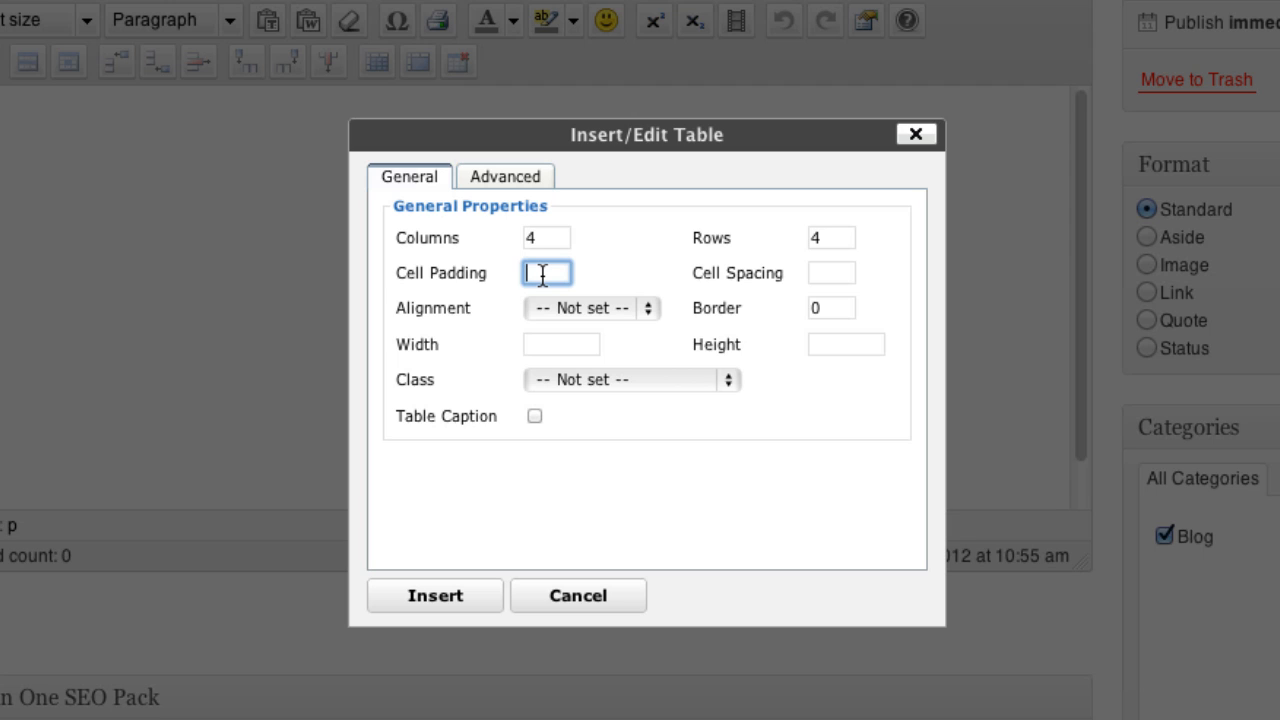
pyautogui.write('10')
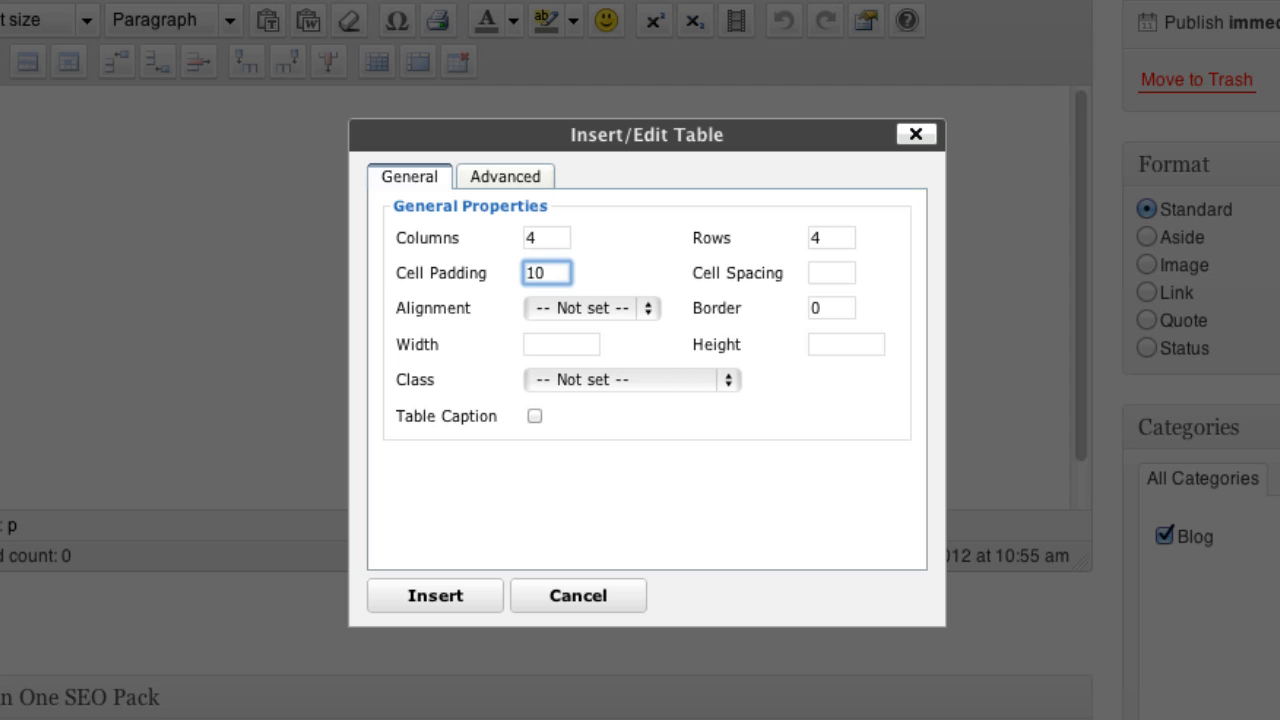
pyautogui.click(831, 272)
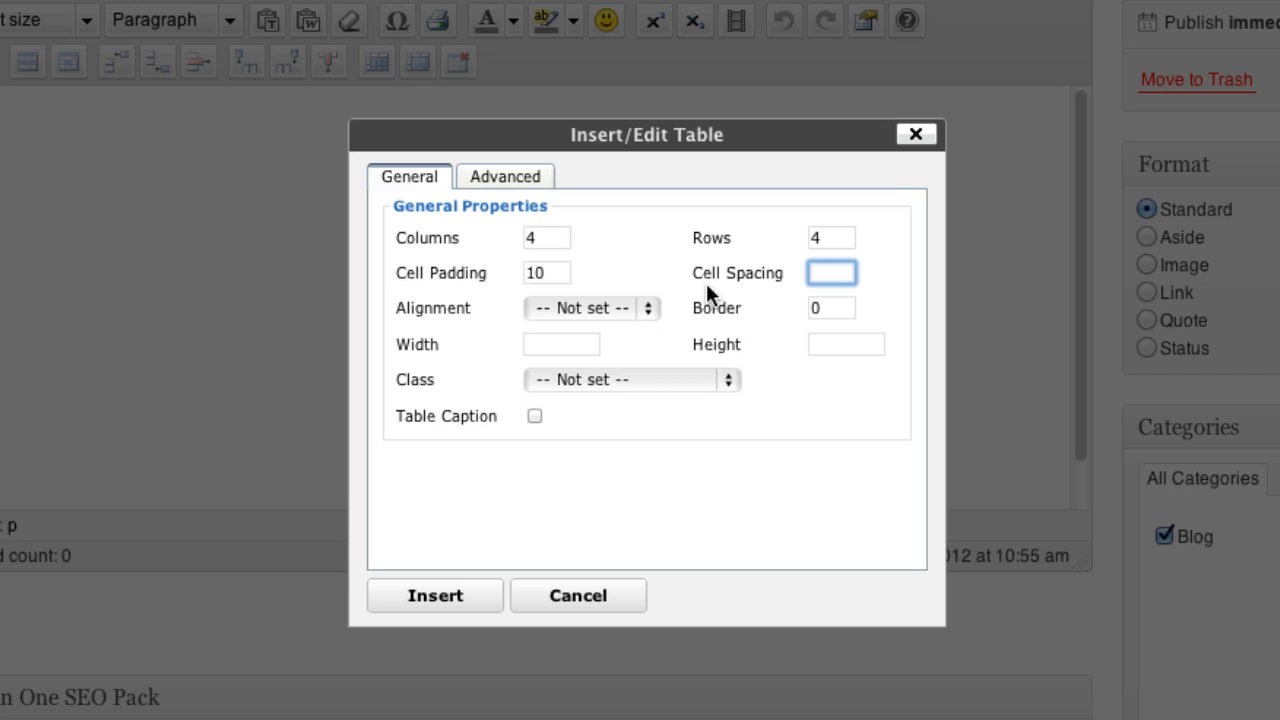
pyautogui.moveTo(762, 295)
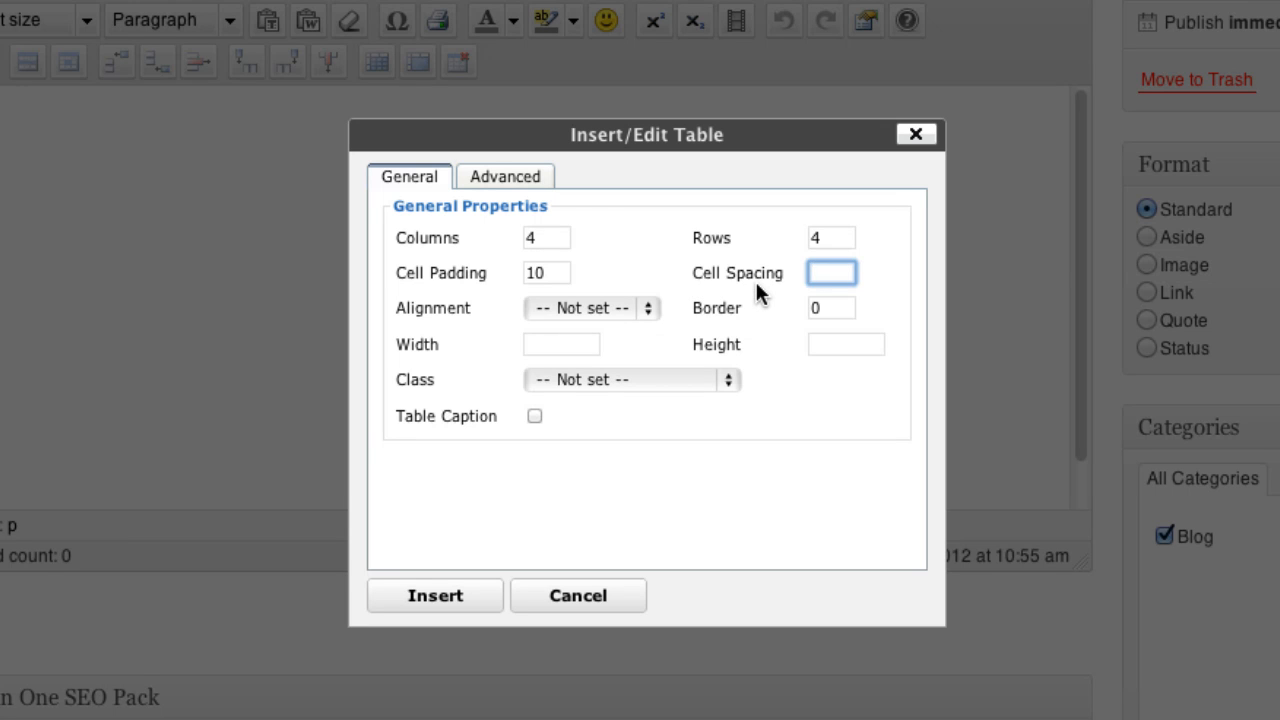
pyautogui.click(590, 308)
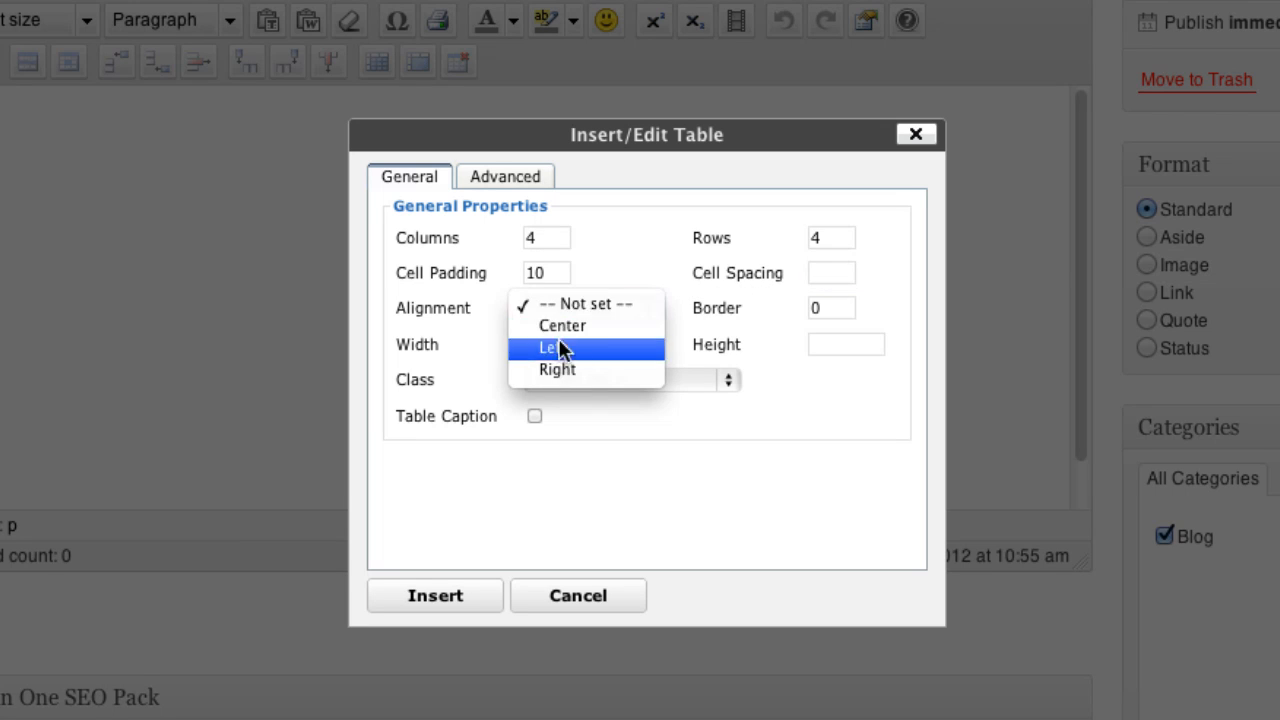
pyautogui.moveTo(580, 353)
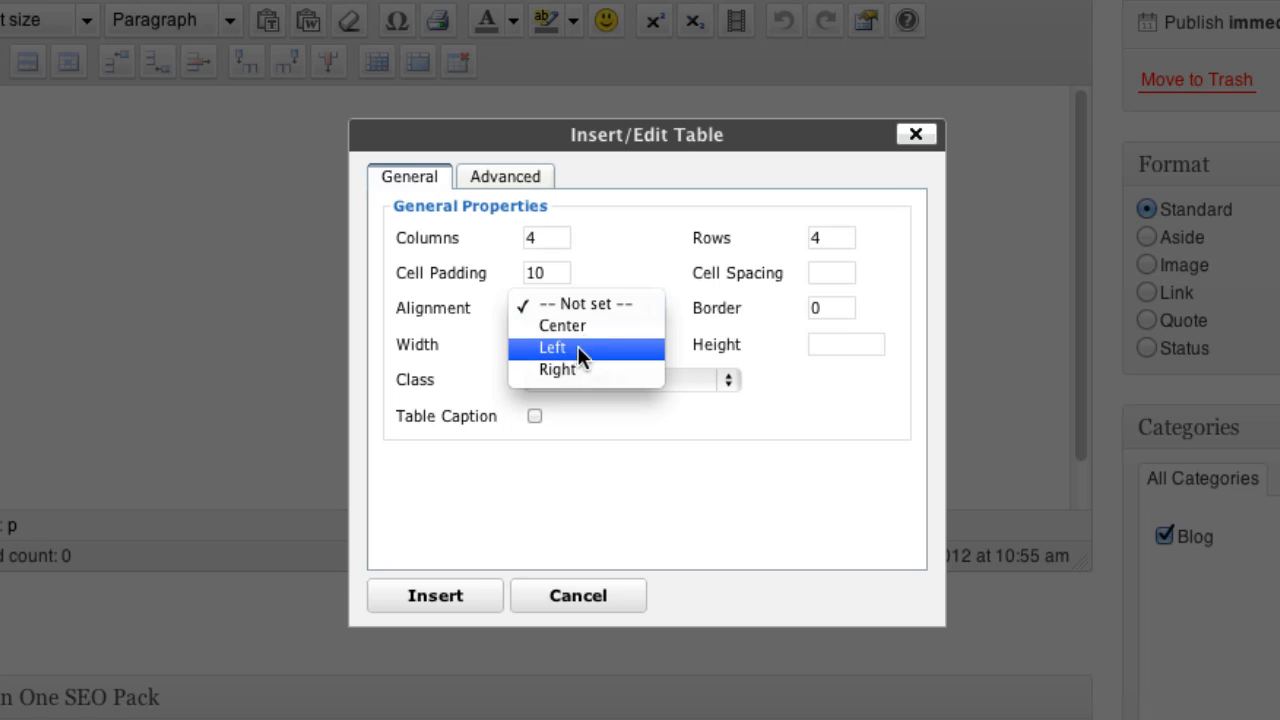
pyautogui.click(552, 347)
pyautogui.write('1')
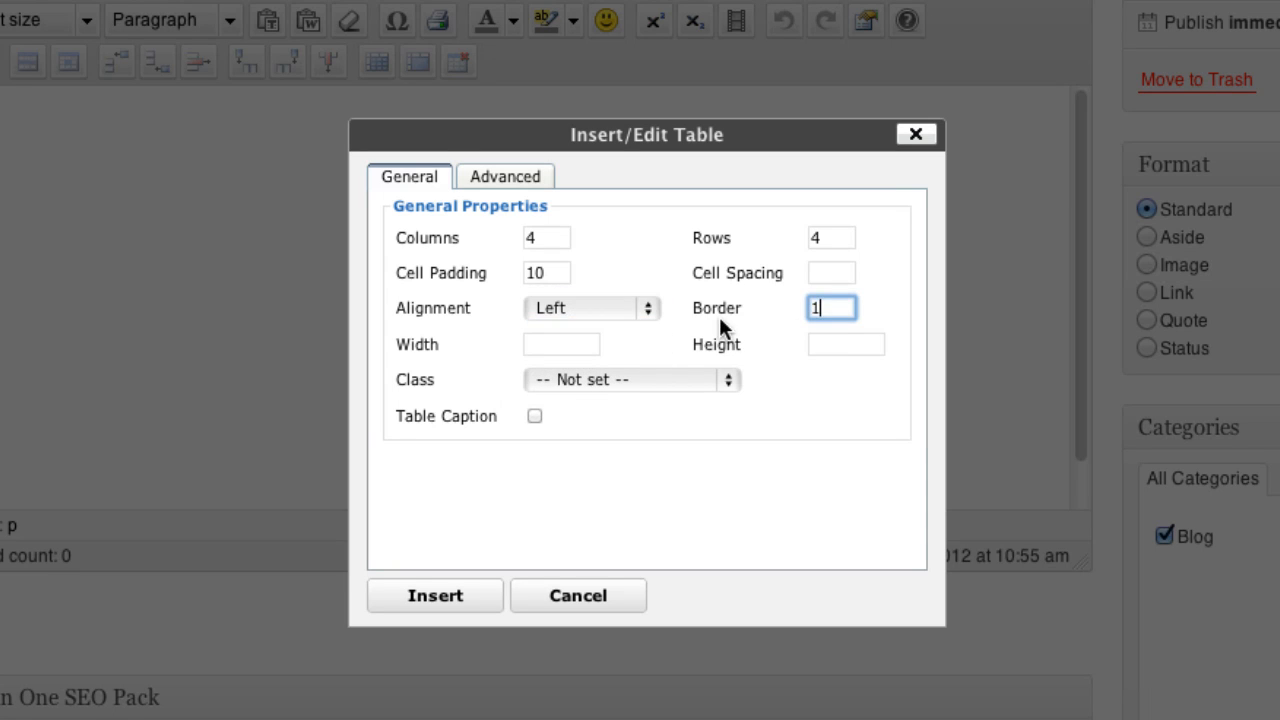
pyautogui.click(561, 344)
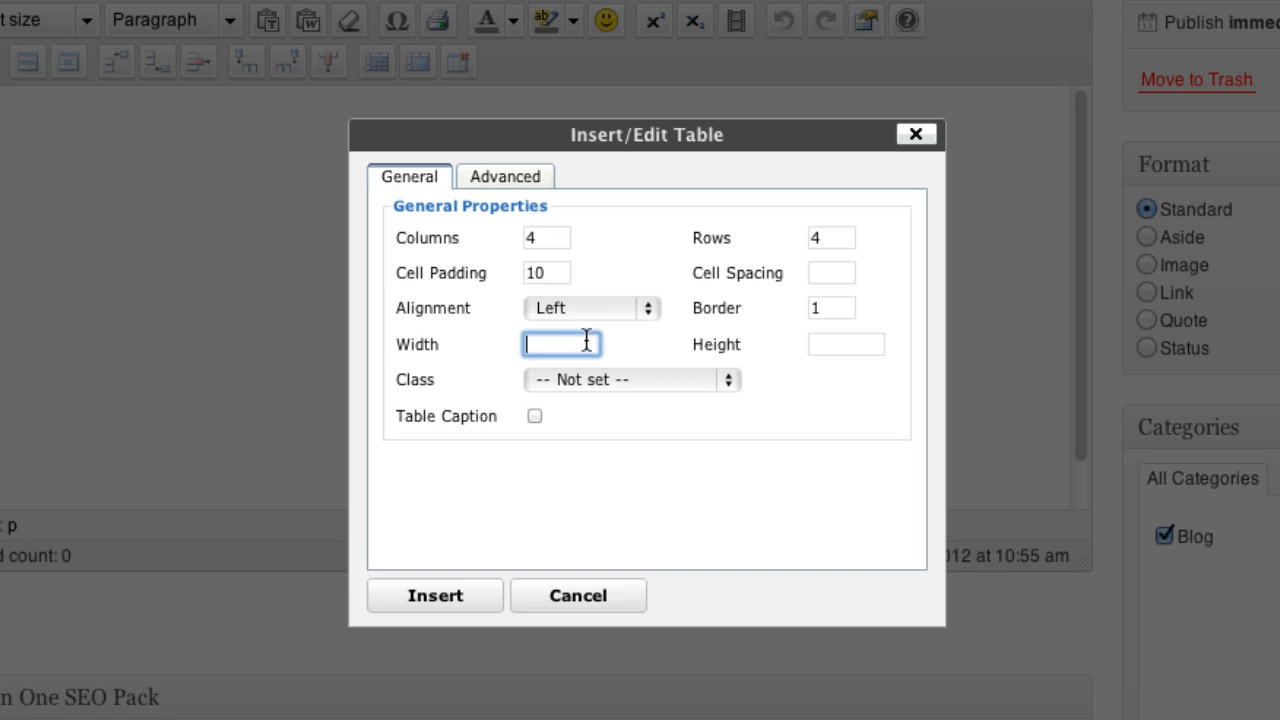
pyautogui.write('600')
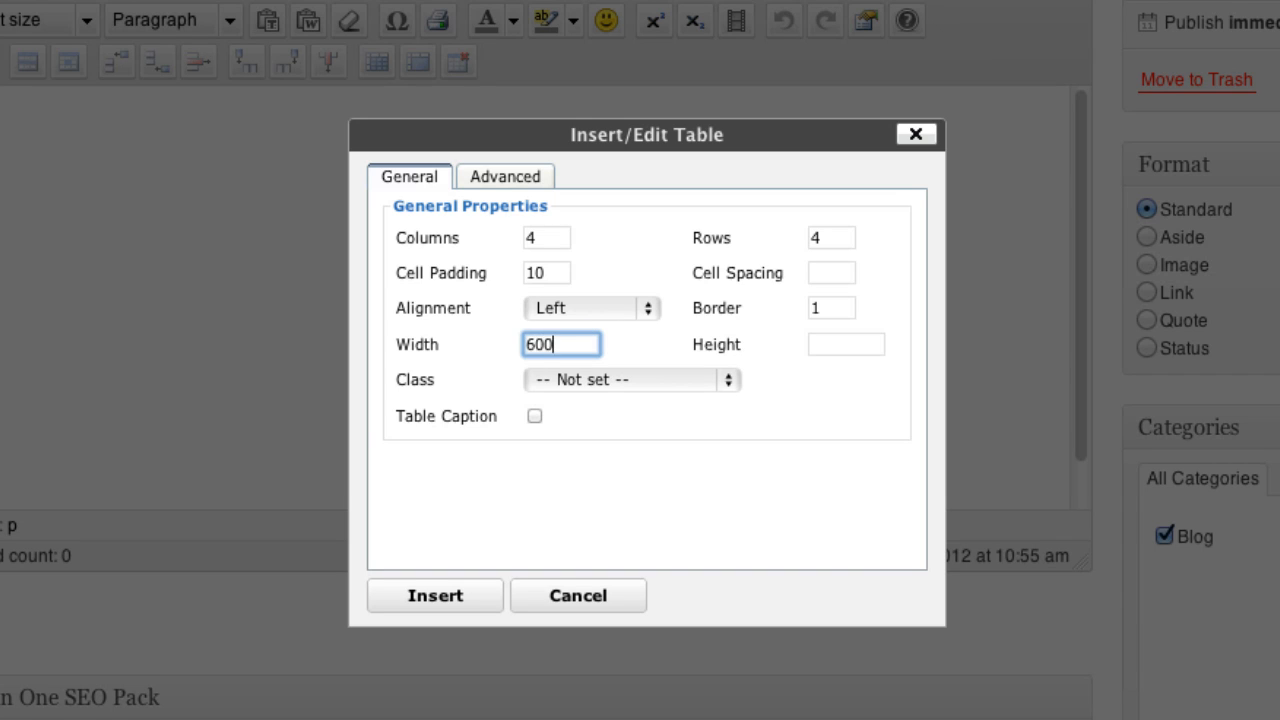
pyautogui.moveTo(612, 360)
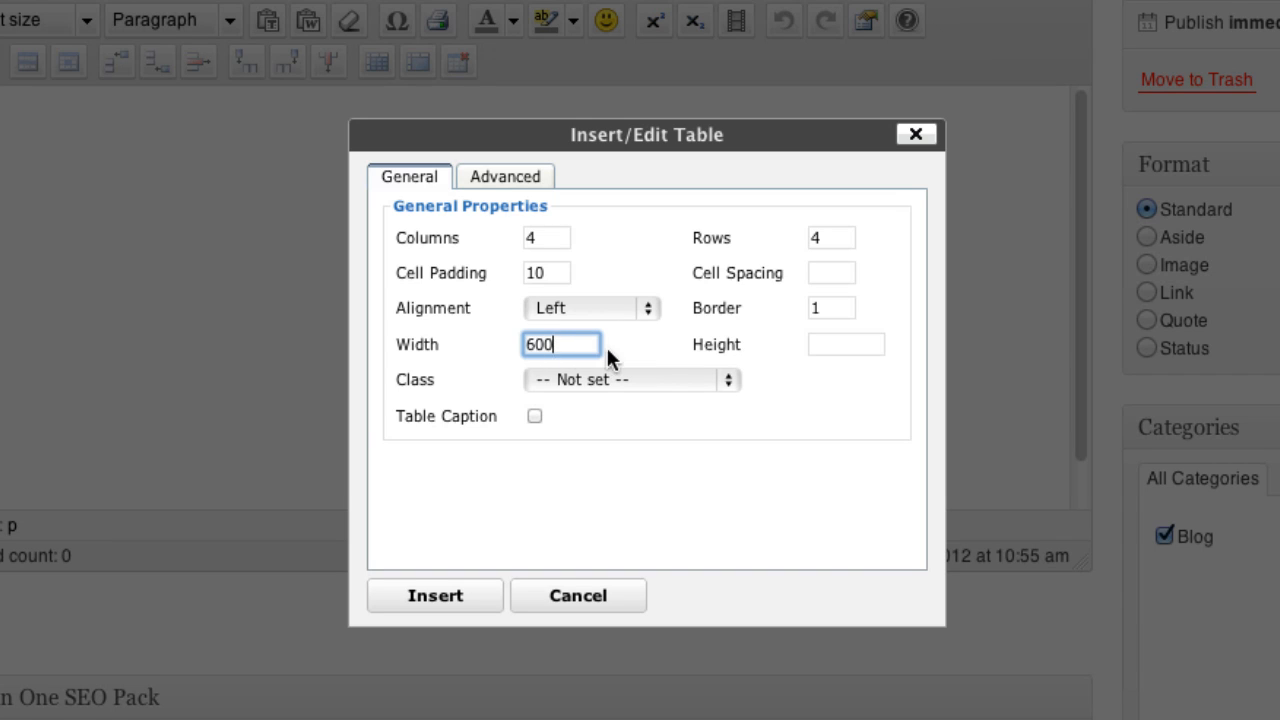
pyautogui.moveTo(610, 381)
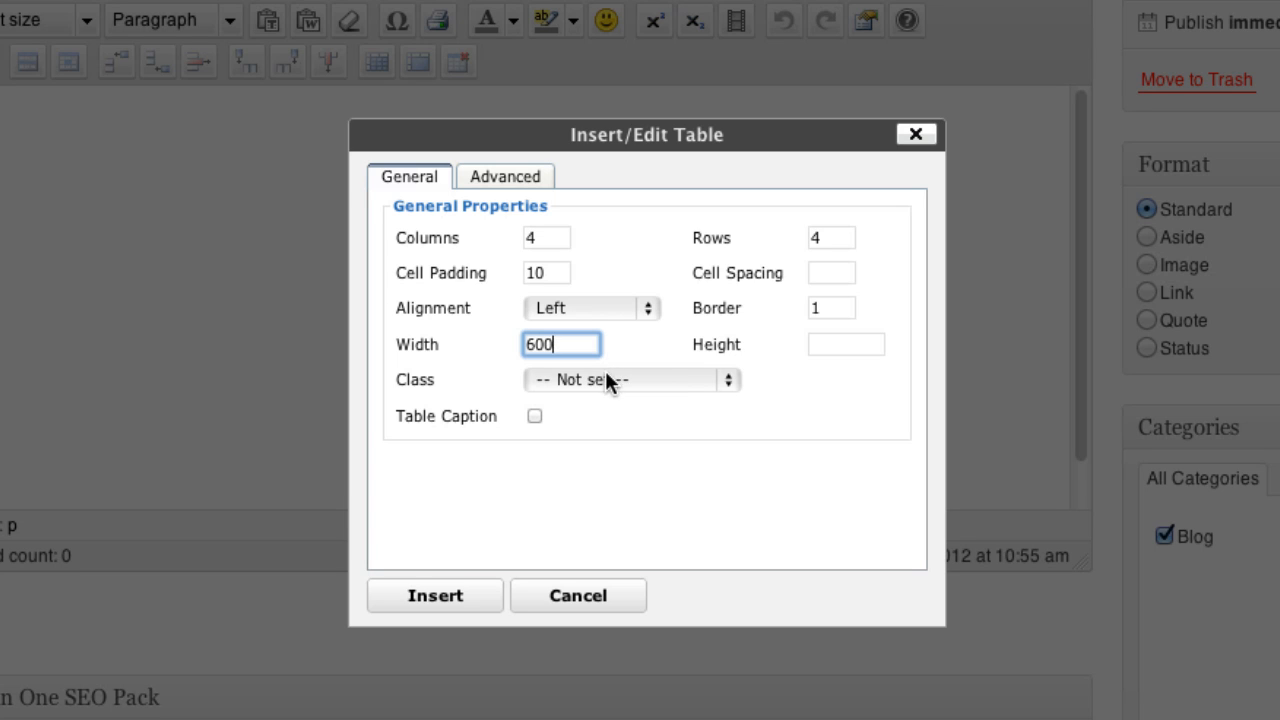
# Step: Apply blue #1522e9 as the table's border colour in the Advanced properties
pyautogui.click(505, 176)
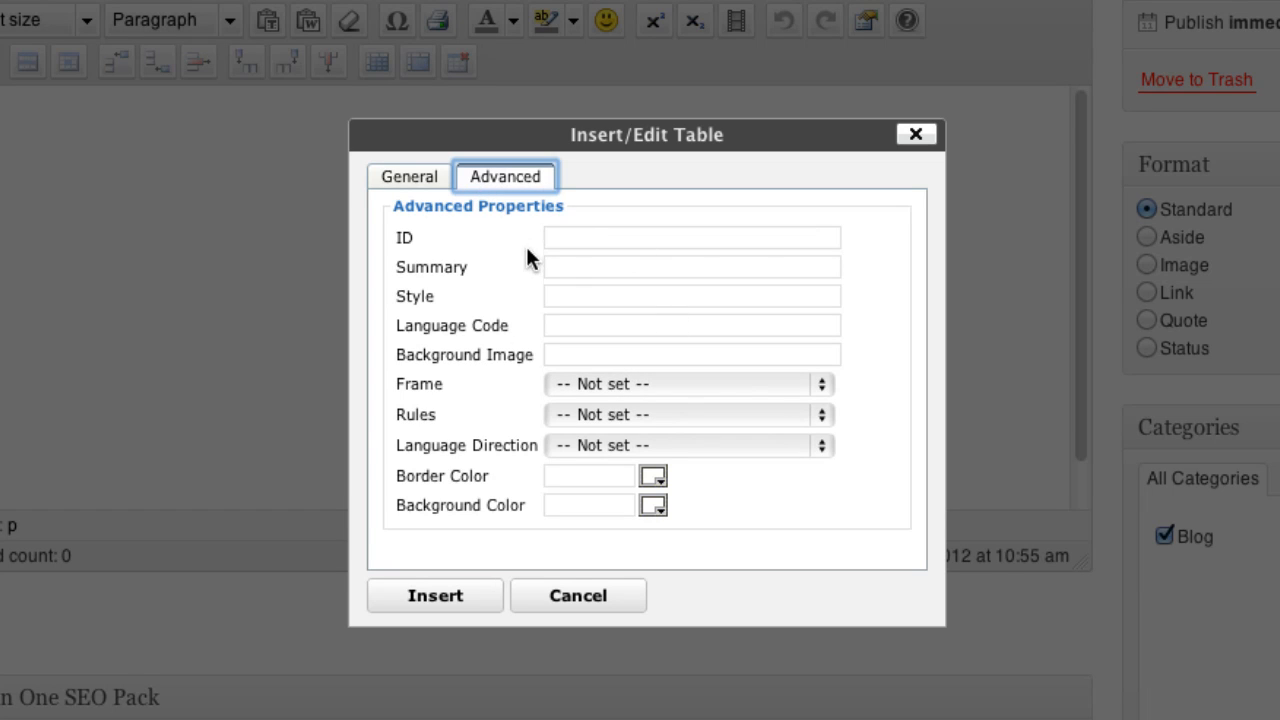
pyautogui.moveTo(488, 480)
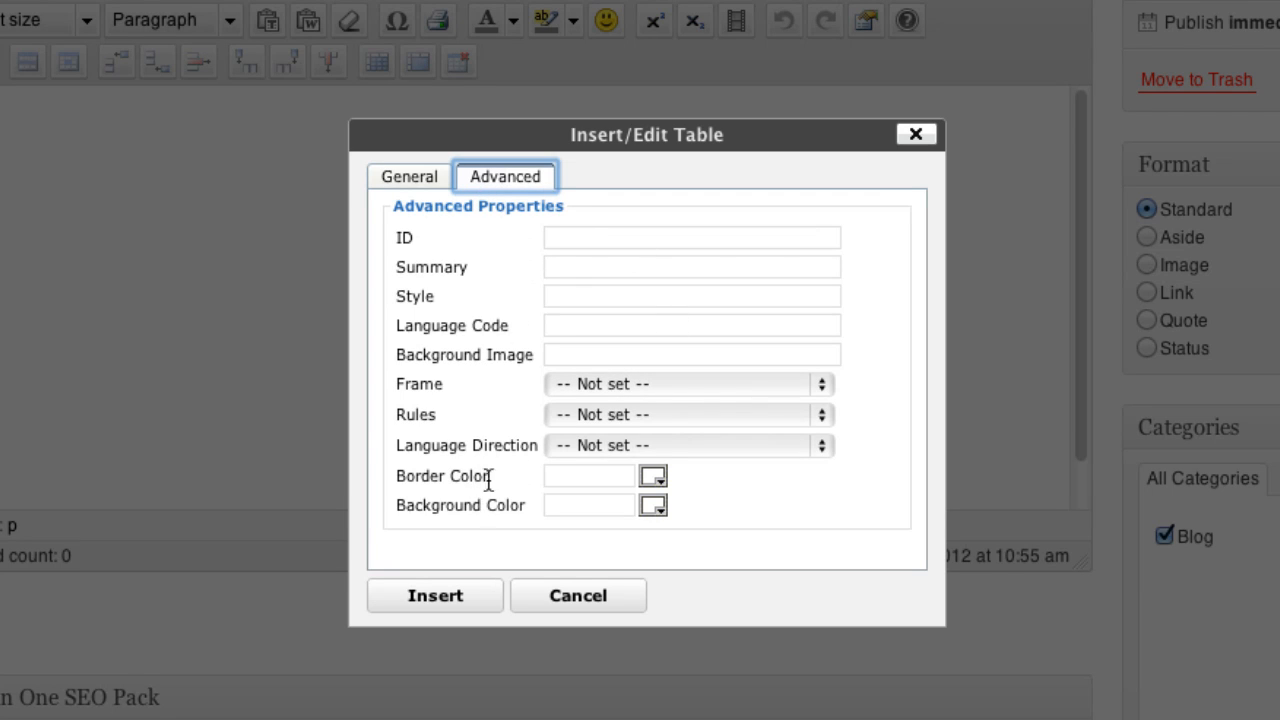
pyautogui.click(653, 475)
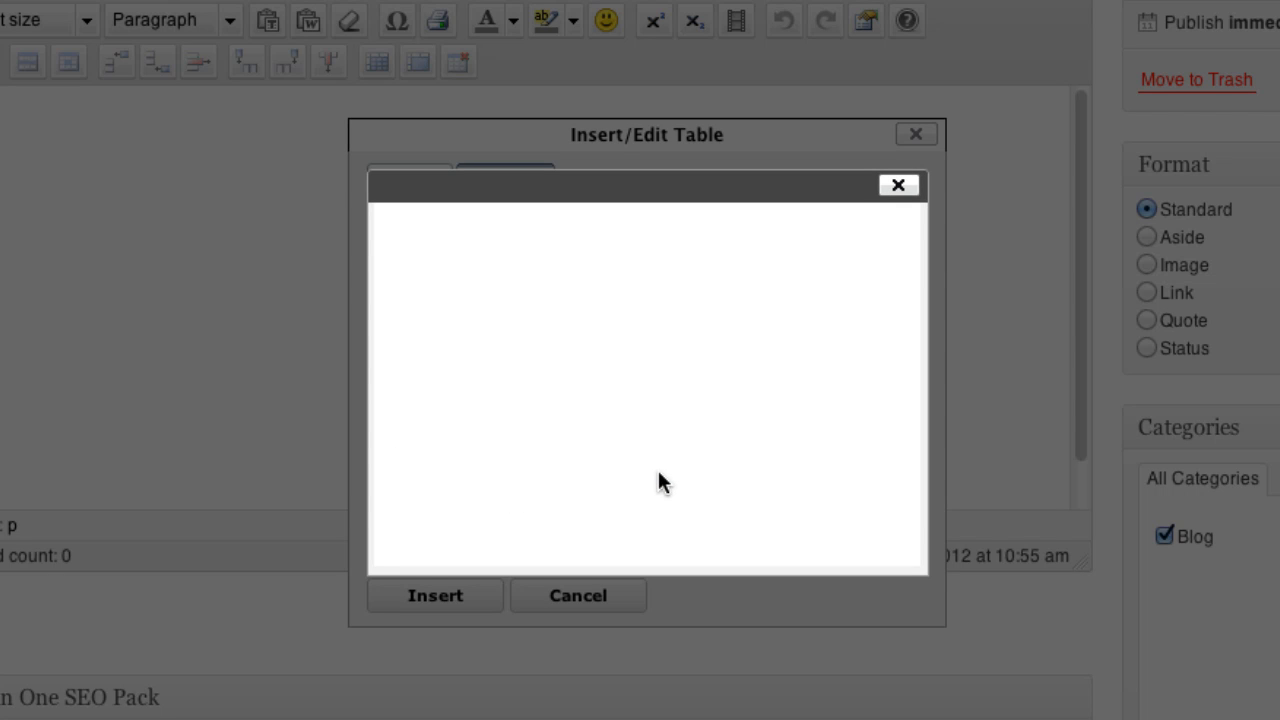
pyautogui.moveTo(643, 320)
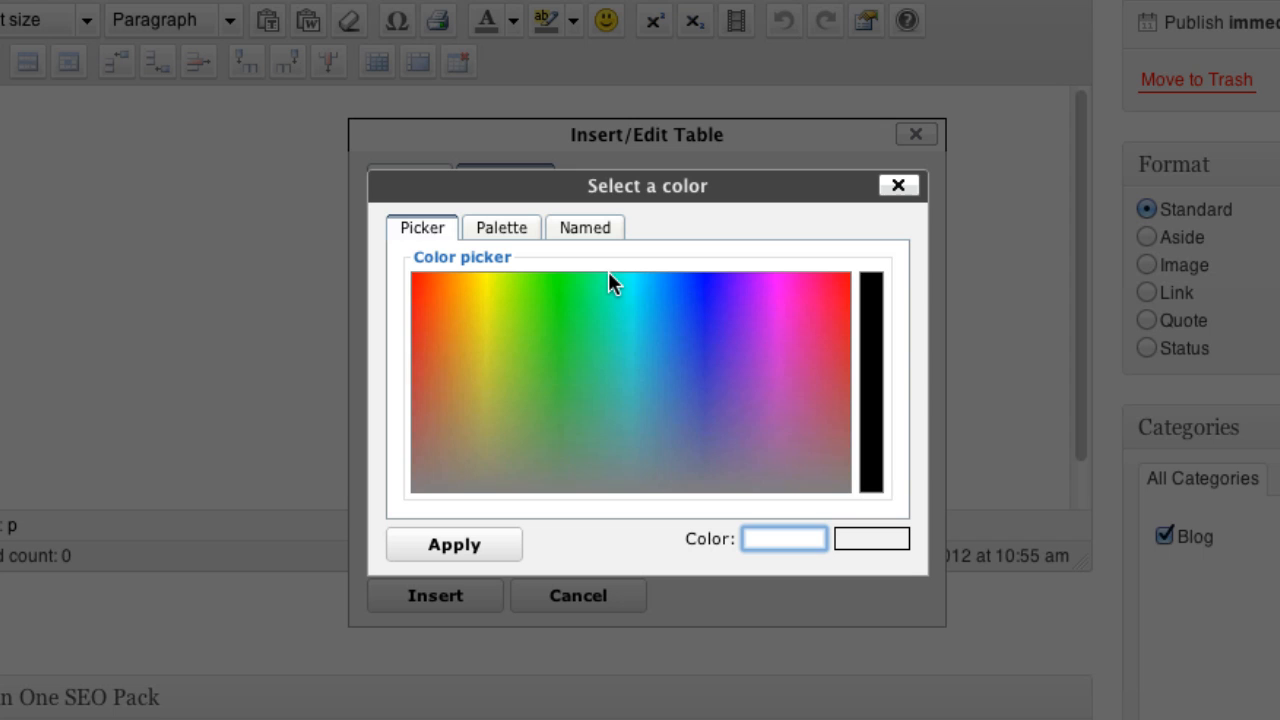
pyautogui.moveTo(706, 300)
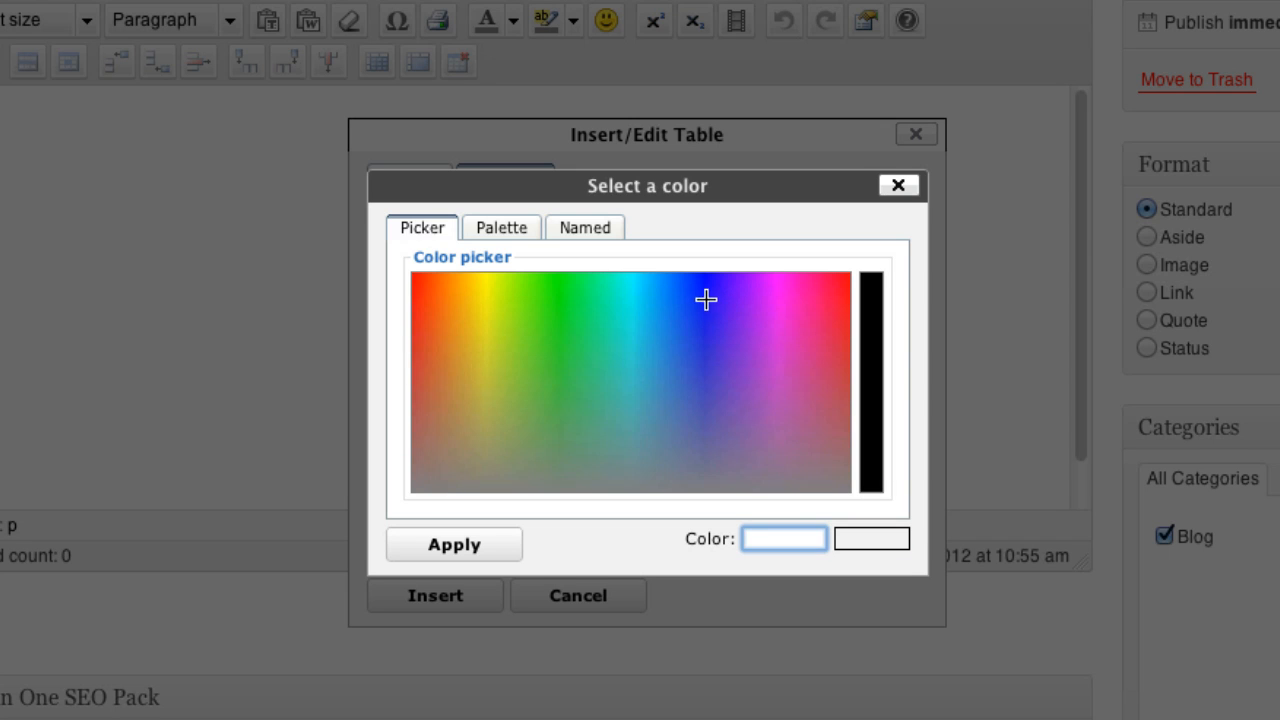
pyautogui.click(869, 383)
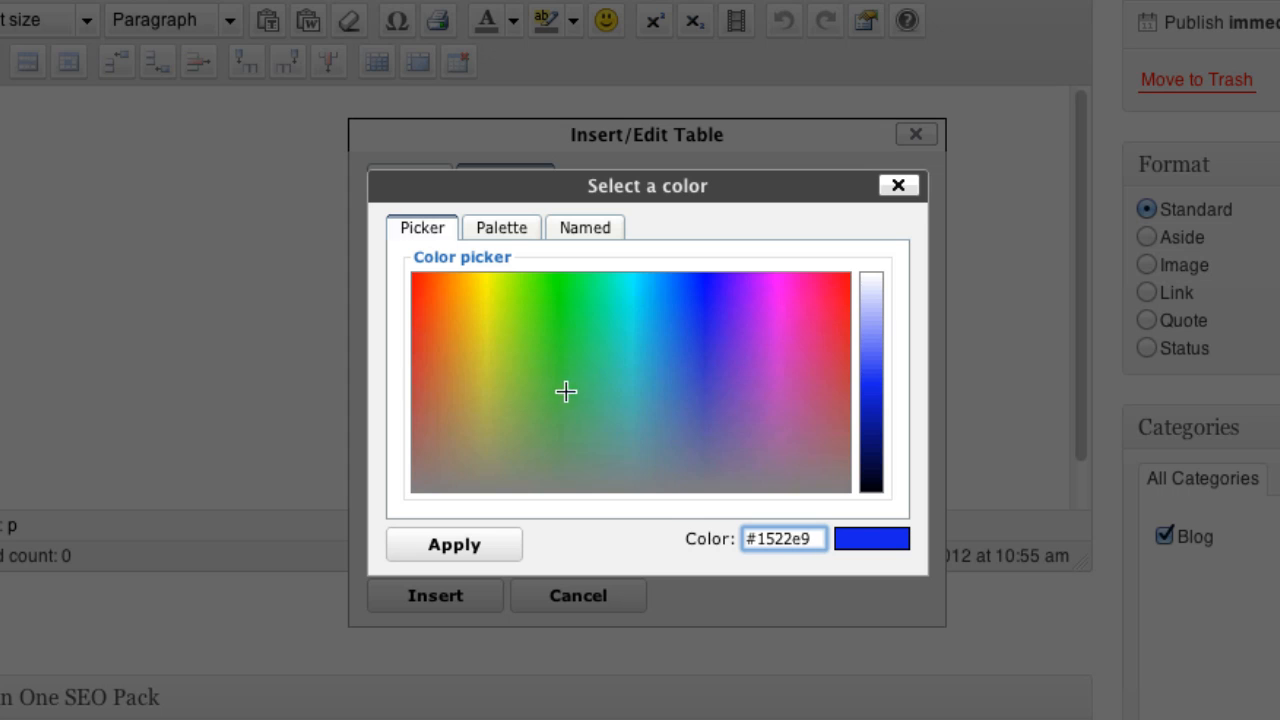
pyautogui.click(453, 544)
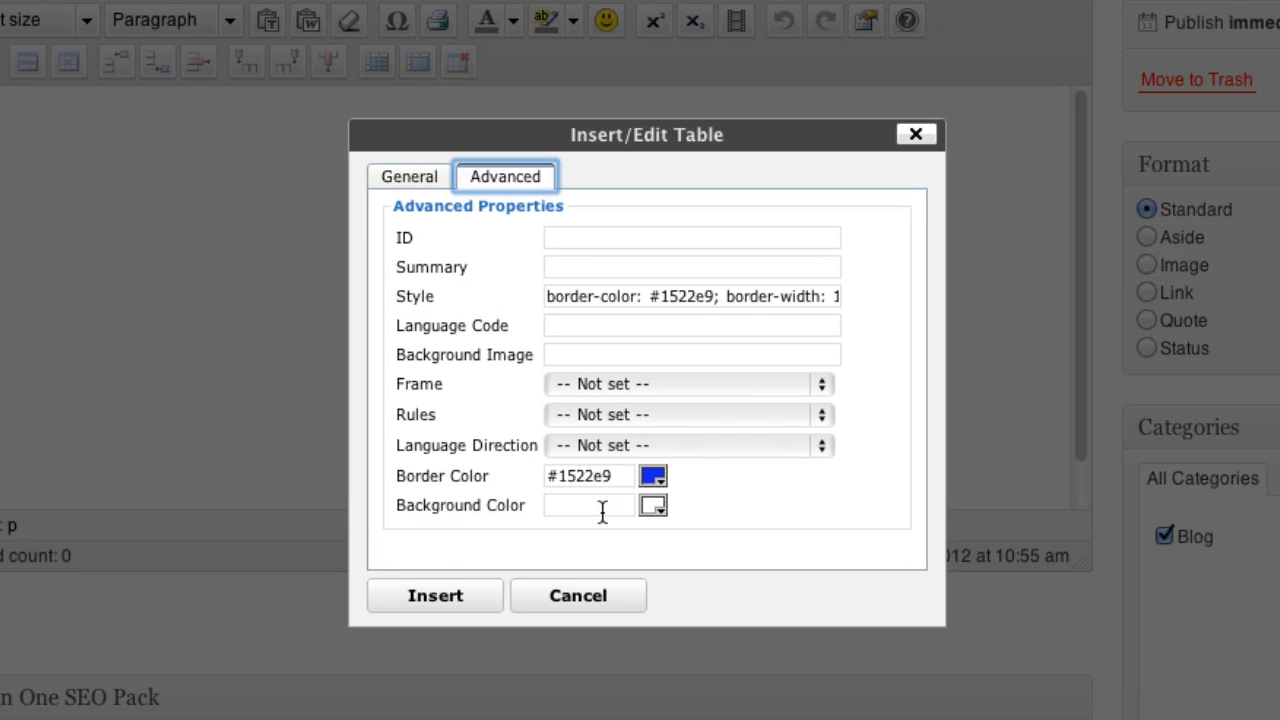
pyautogui.click(588, 505)
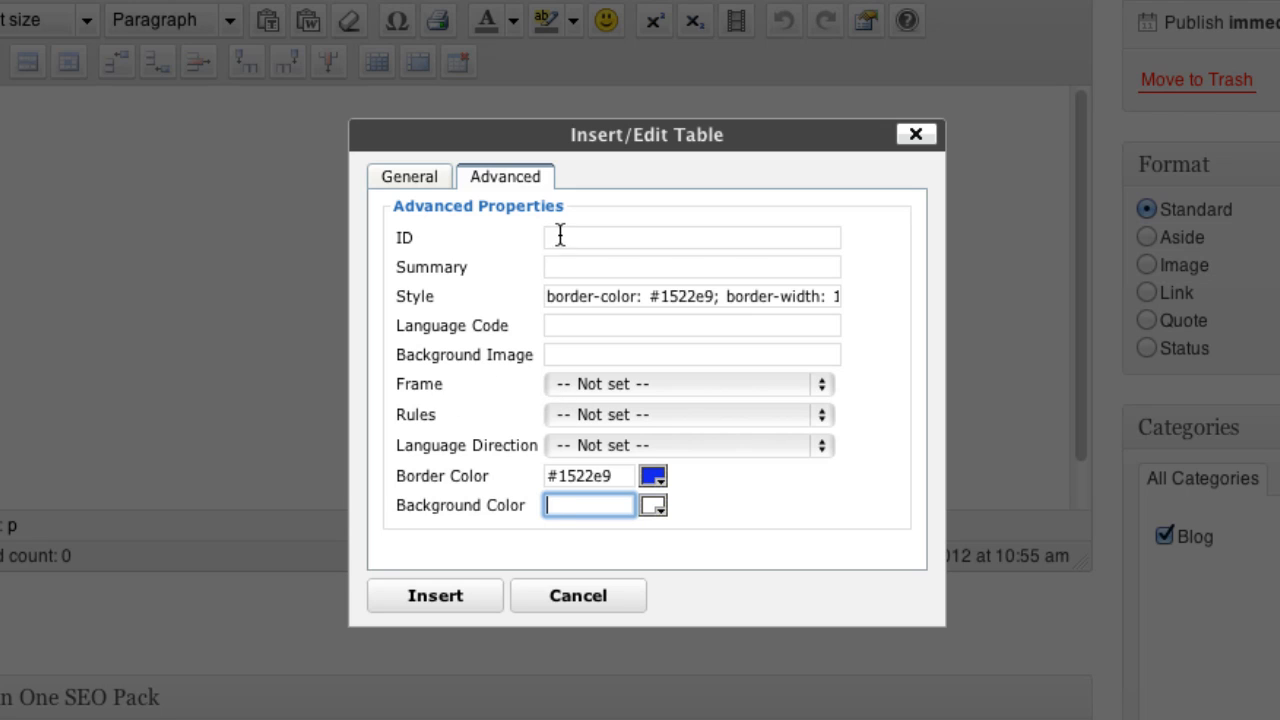
pyautogui.moveTo(472, 275)
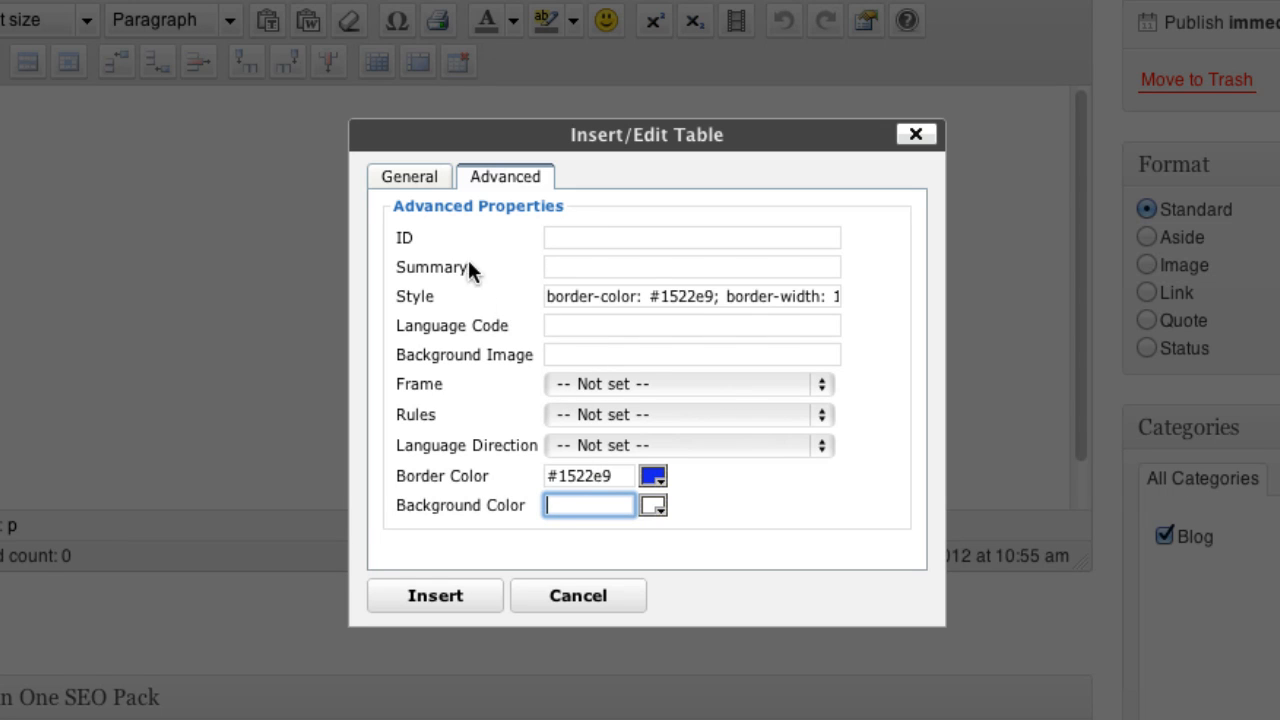
pyautogui.click(408, 176)
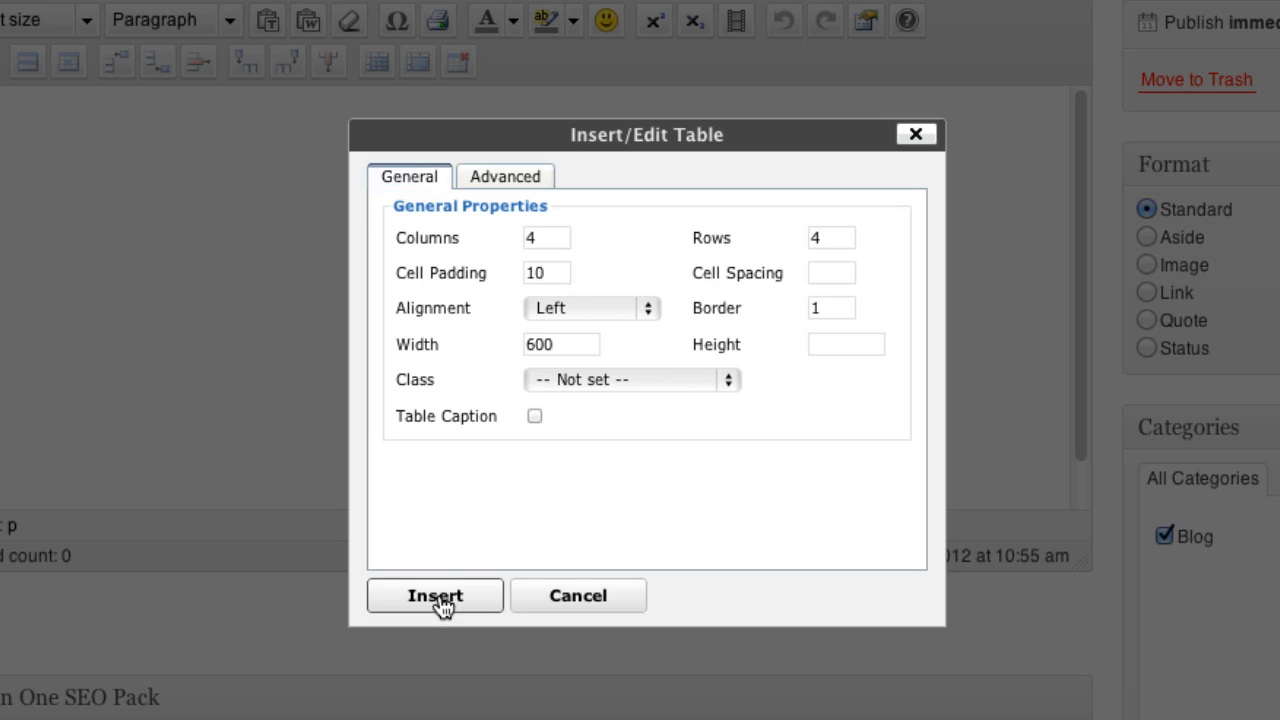
# Step: Insert the table and type 'Test', 'column heading 1' and 'asdfs' into its cells
pyautogui.click(434, 595)
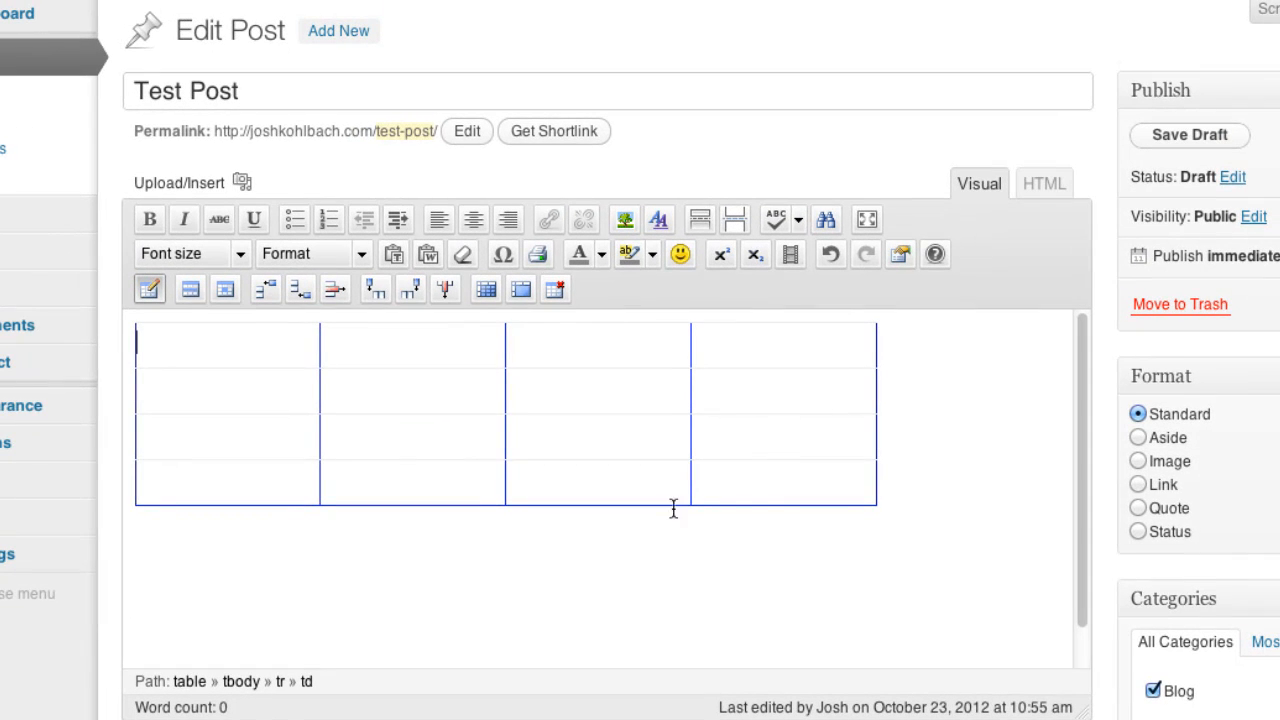
pyautogui.click(1189, 135)
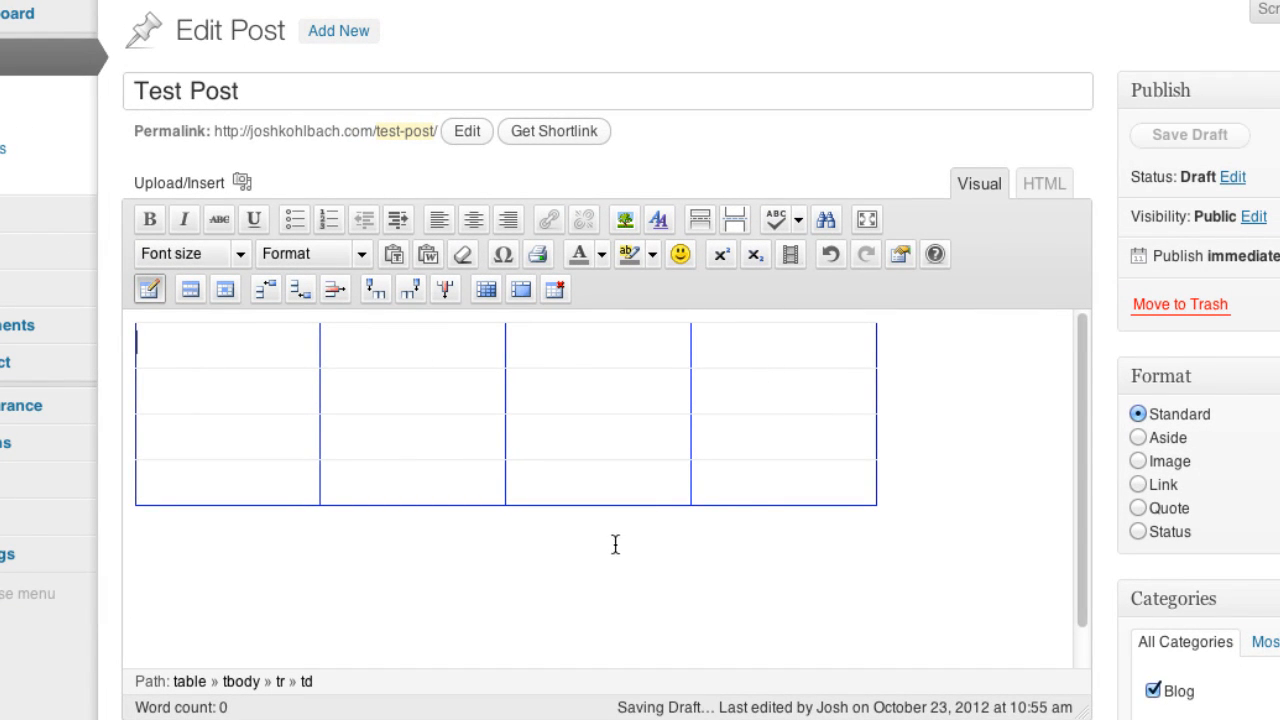
pyautogui.write('Te')
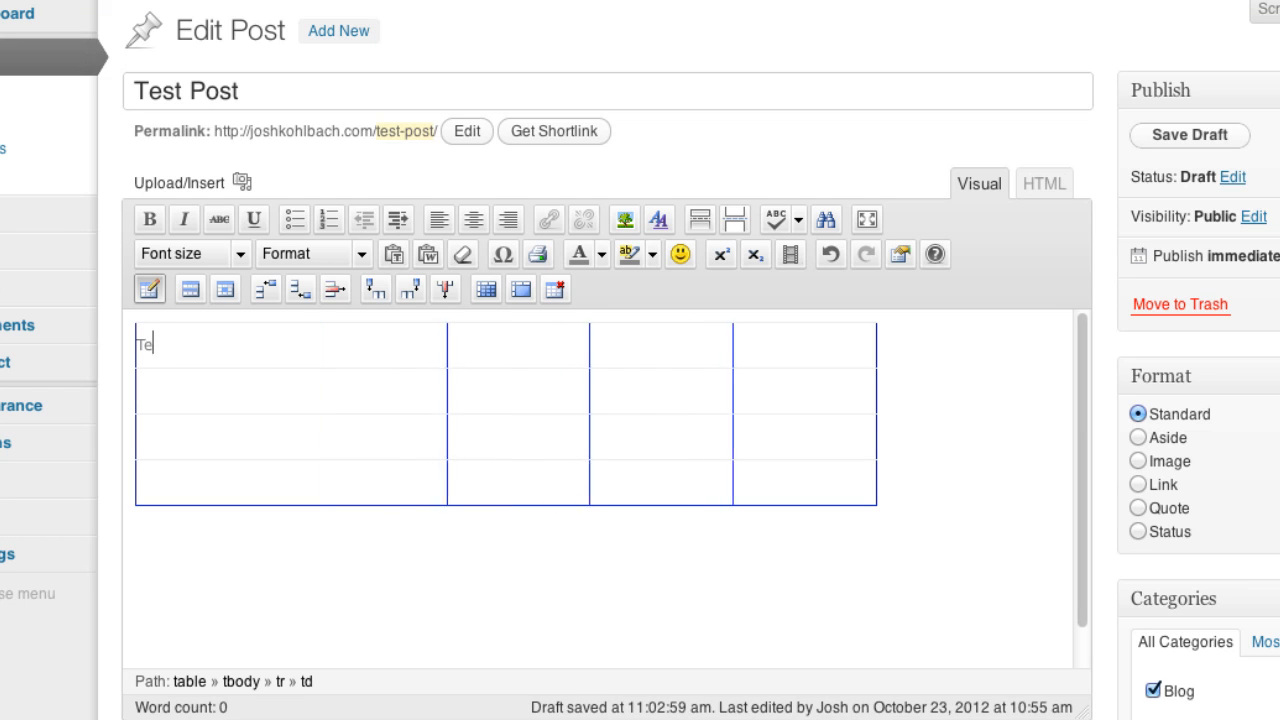
pyautogui.write('st')
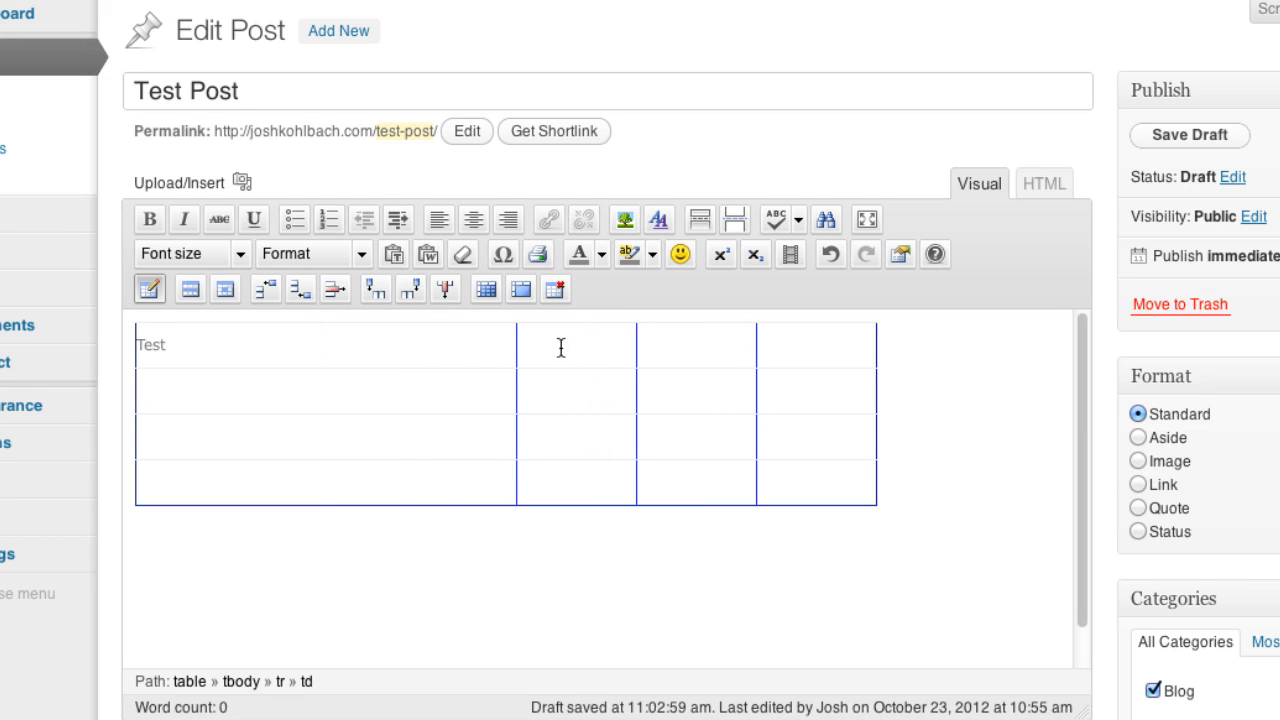
pyautogui.write('column')
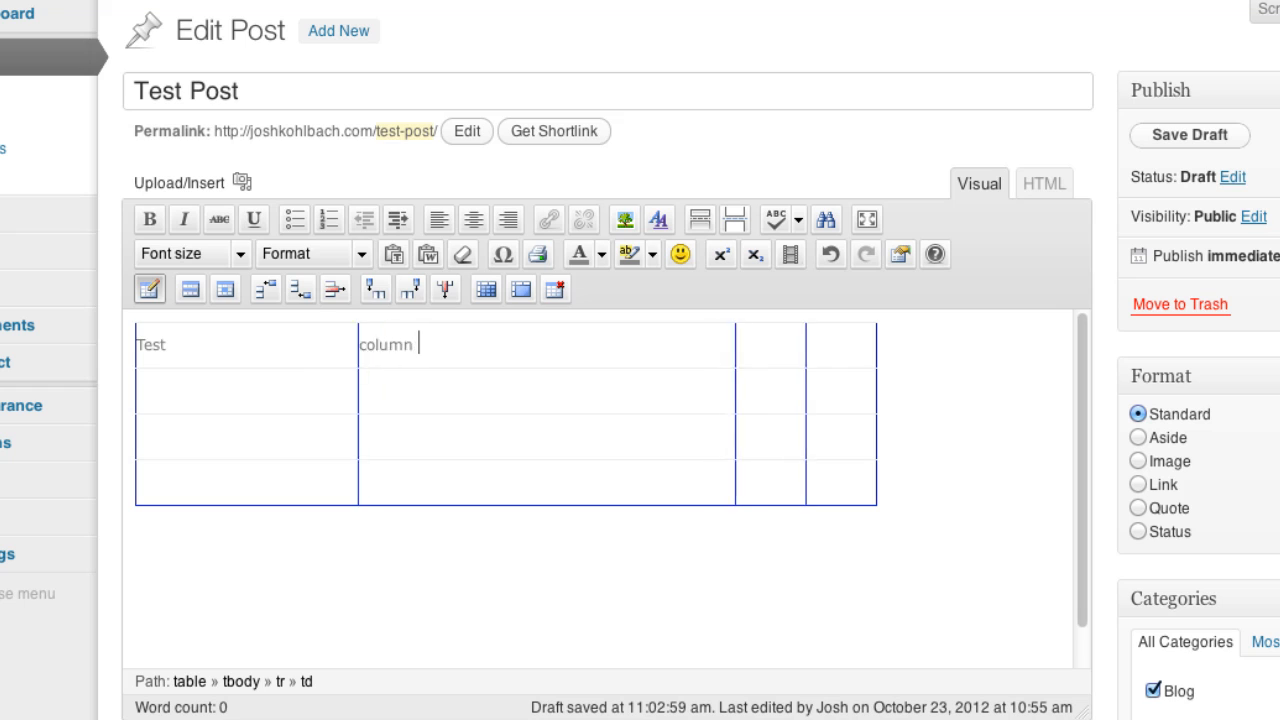
pyautogui.write('heading')
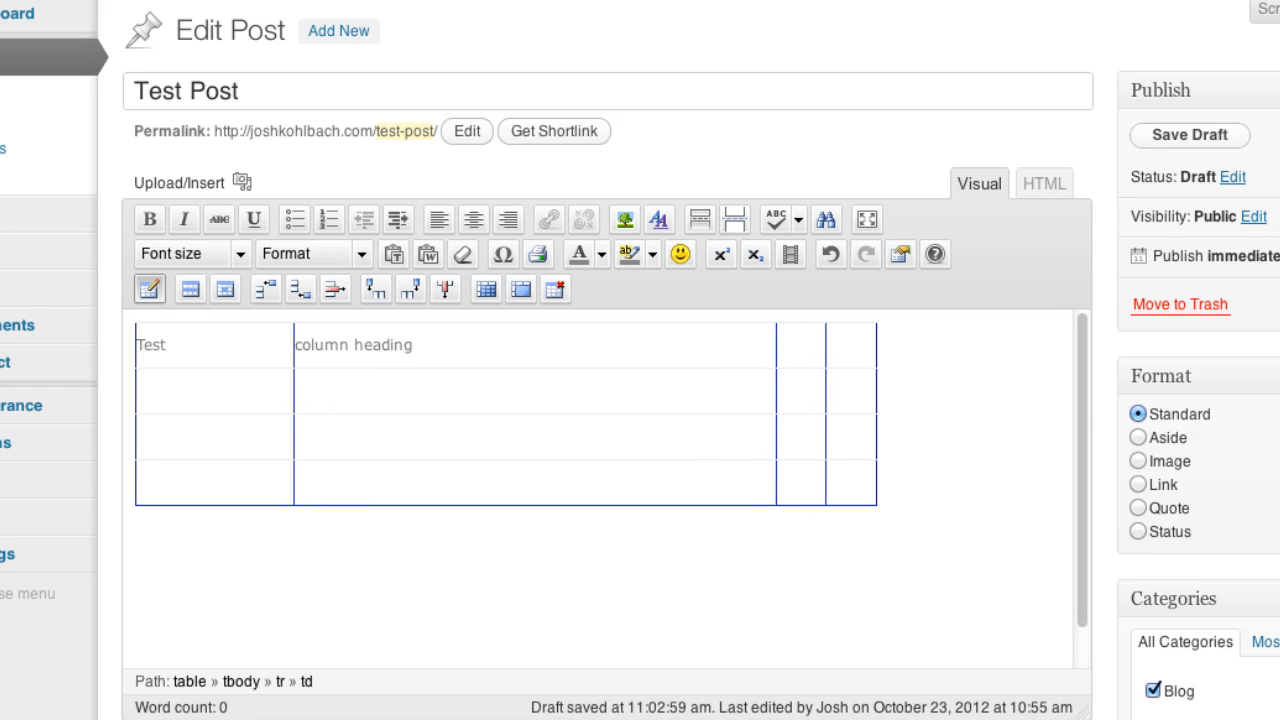
pyautogui.write('1')
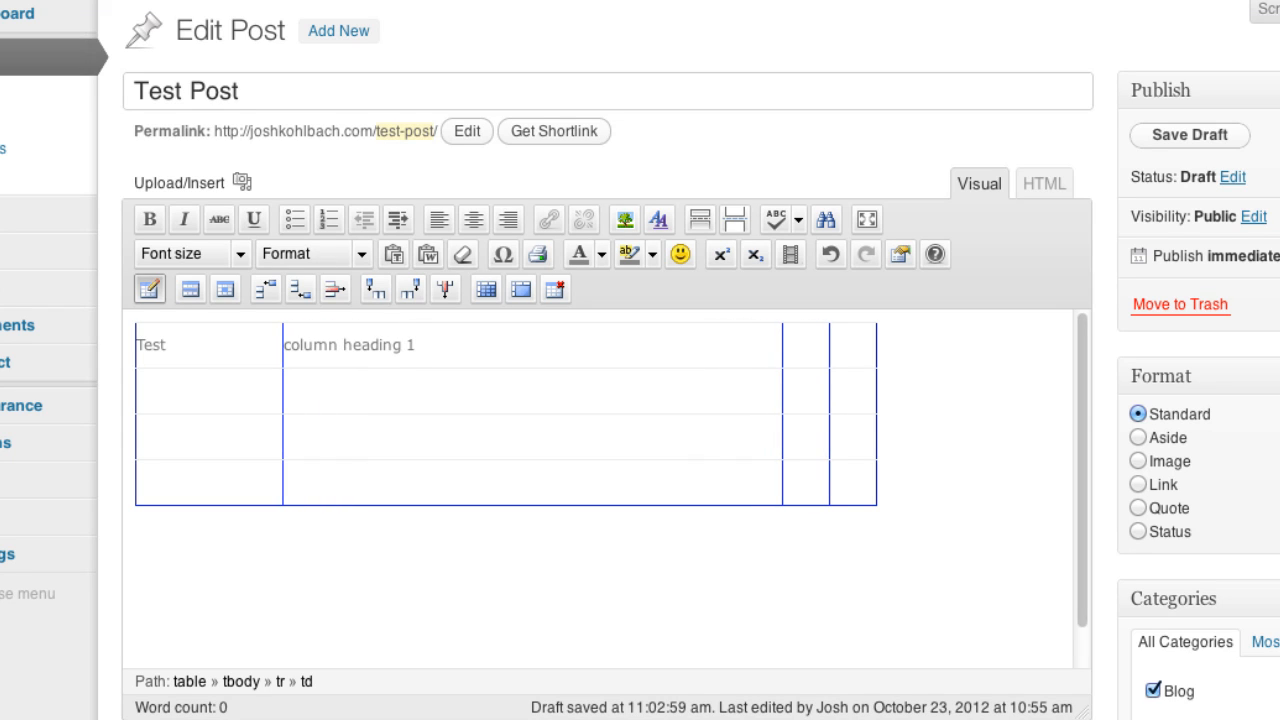
pyautogui.write('asdfs')
pyautogui.write('sdafasd')
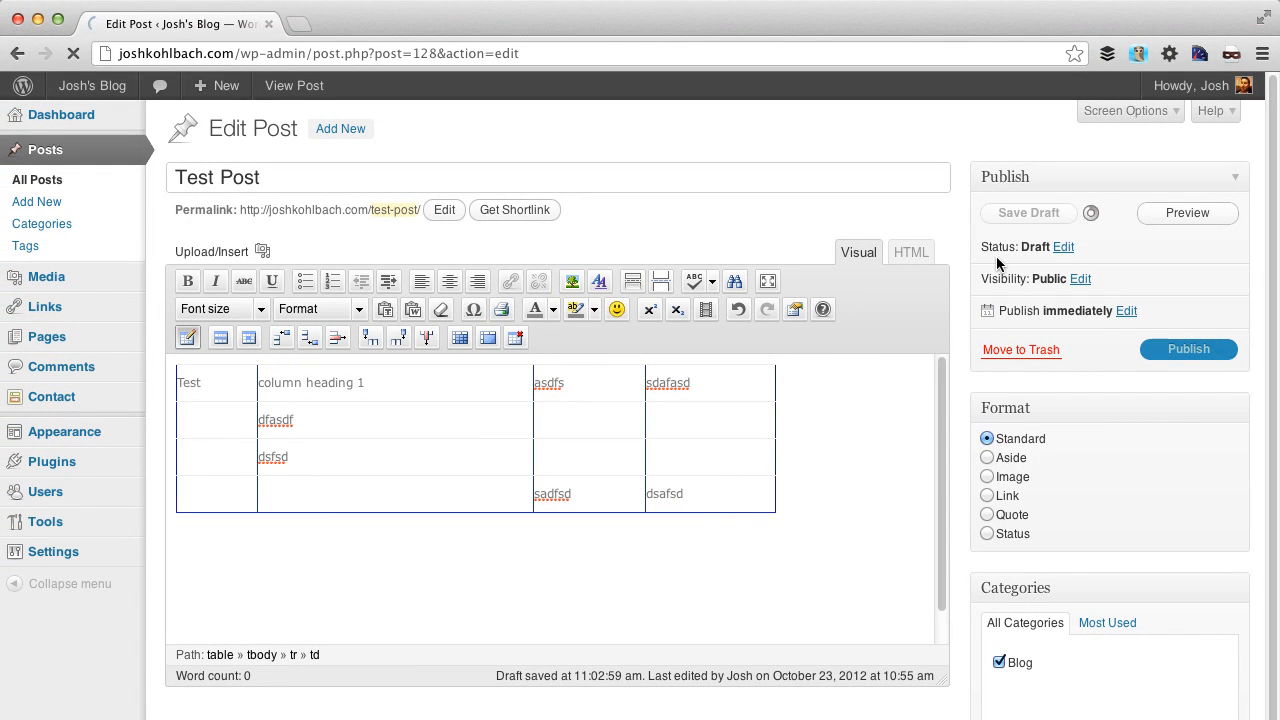
# Step: Save the draft, preview Test Post and scroll down to the rendered table
pyautogui.click(1027, 212)
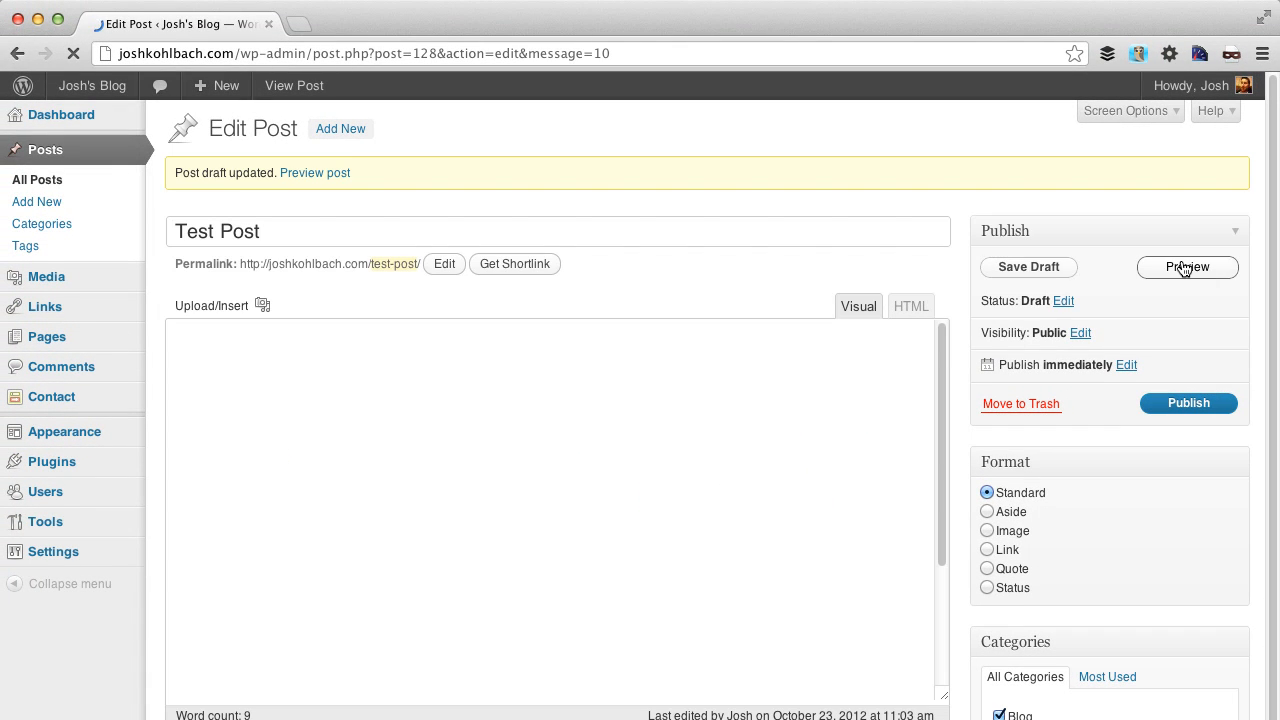
pyautogui.click(1187, 267)
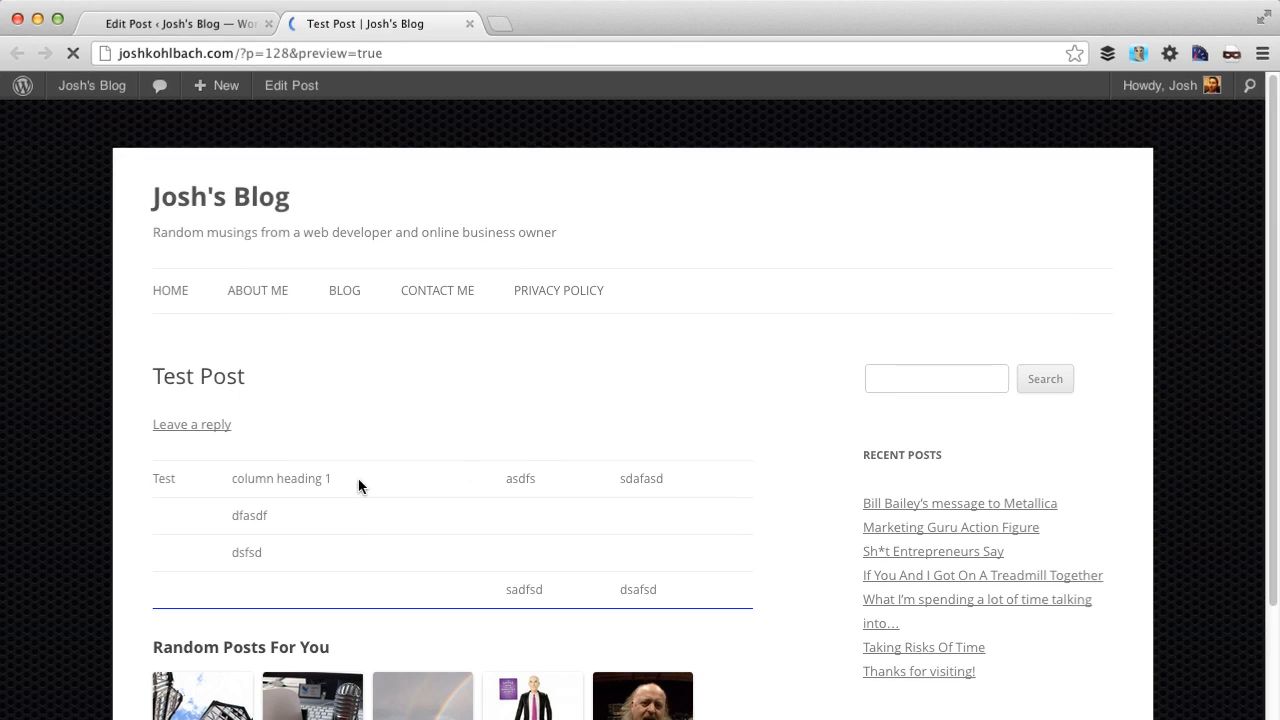
pyautogui.scroll(-3)
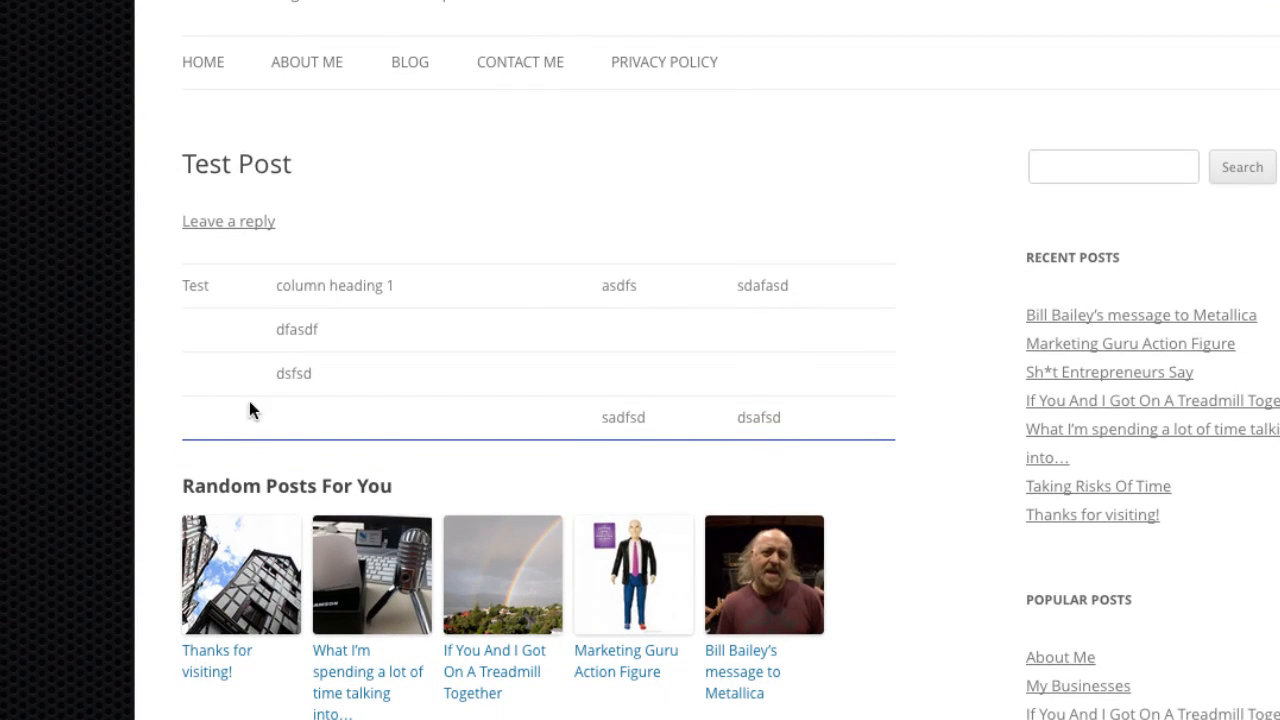
pyautogui.moveTo(805, 359)
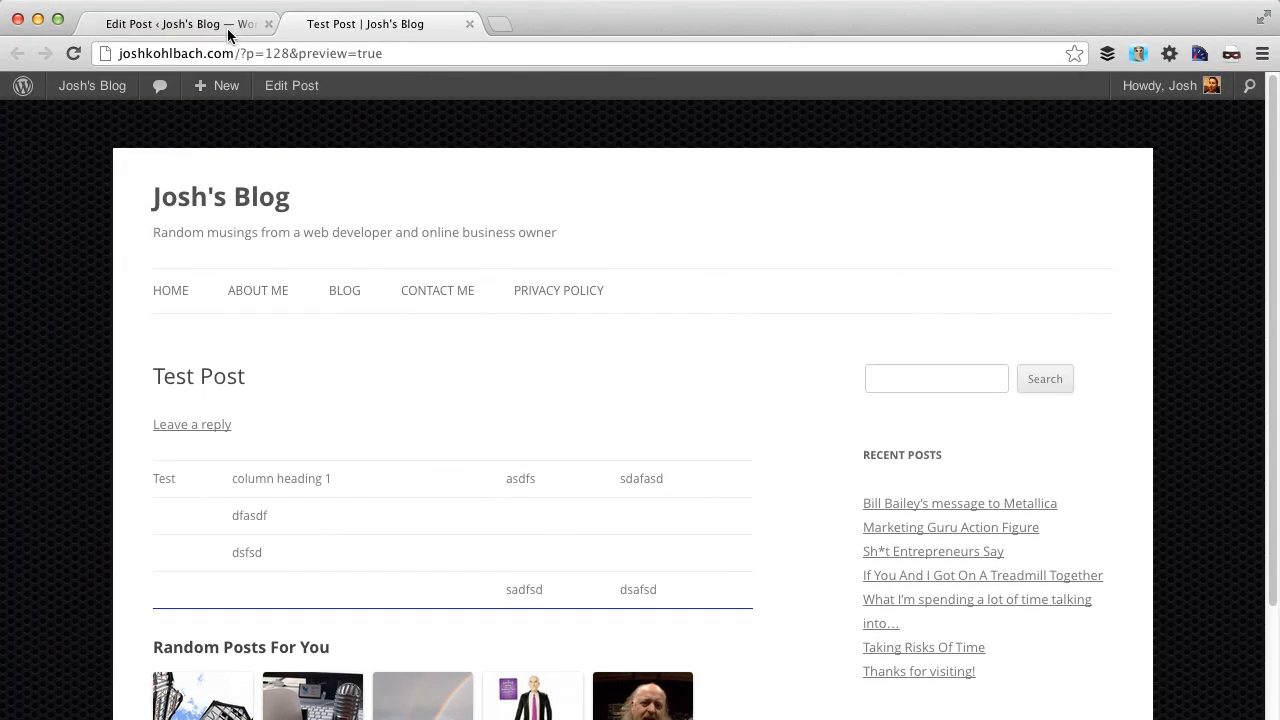
# Step: Return to the Edit Post tab and select the table from first to last cell
pyautogui.click(165, 23)
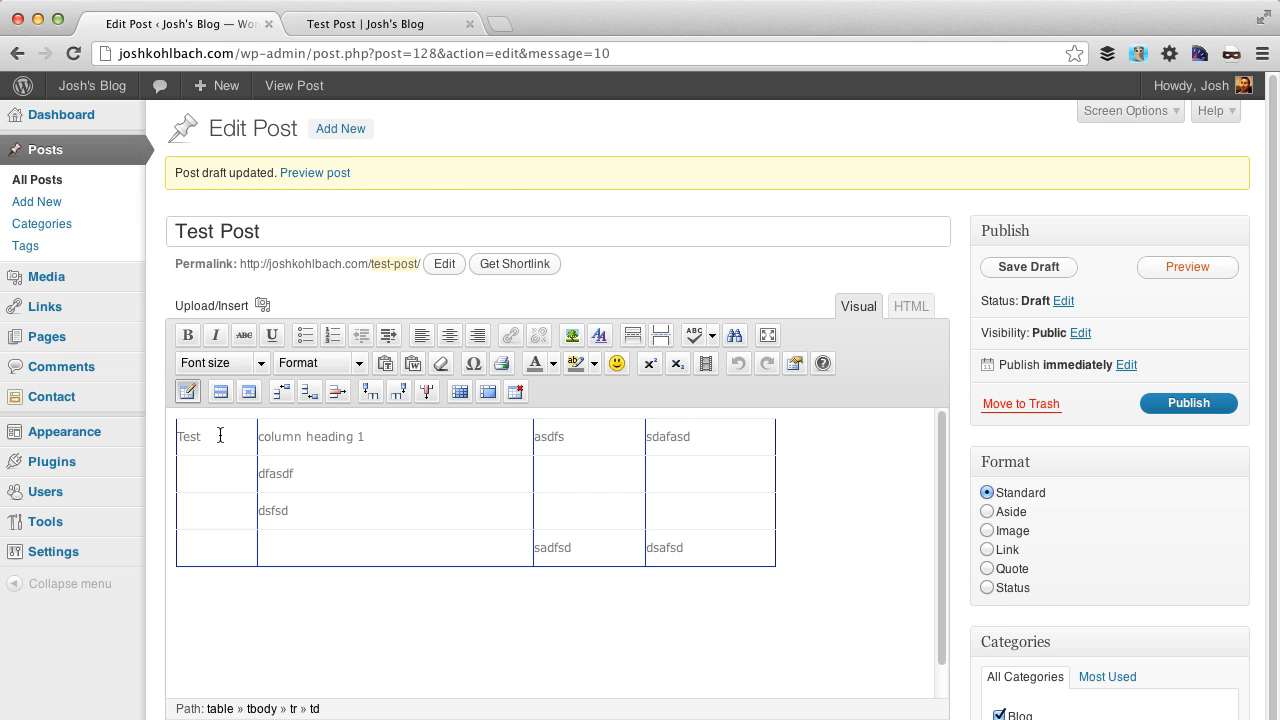
pyautogui.moveTo(188, 436); pyautogui.dragTo(745, 547)
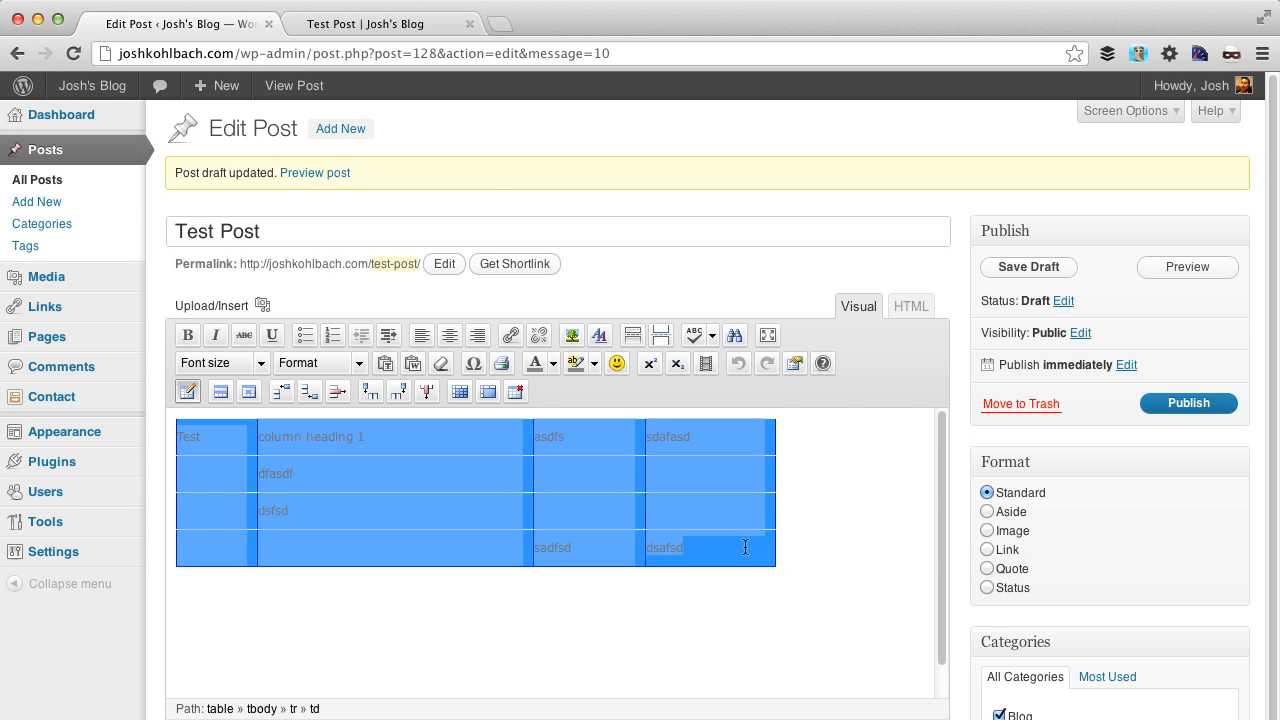